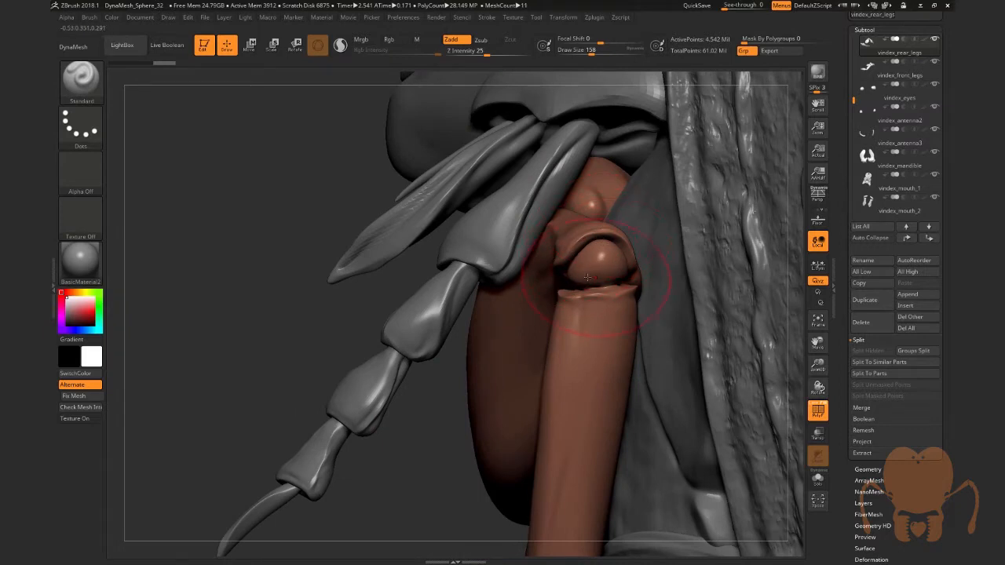
# Rotate the beetle leg model to bring it into view beside the body.
pyautogui.moveTo(587, 277); pyautogui.dragTo(493, 373)
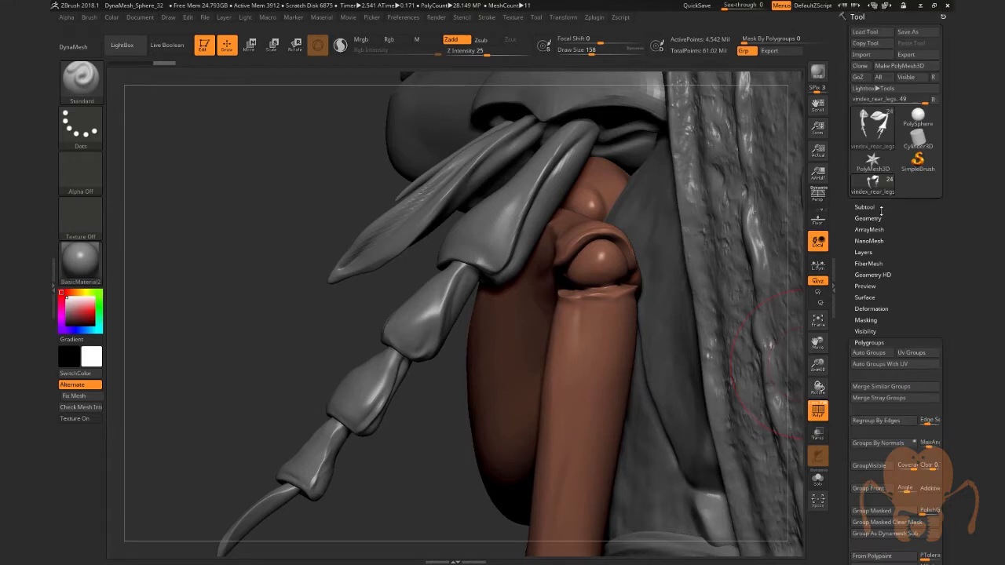
# Turn on polygroup display so the underside legs show in distinct group colours.
pyautogui.click(867, 218)
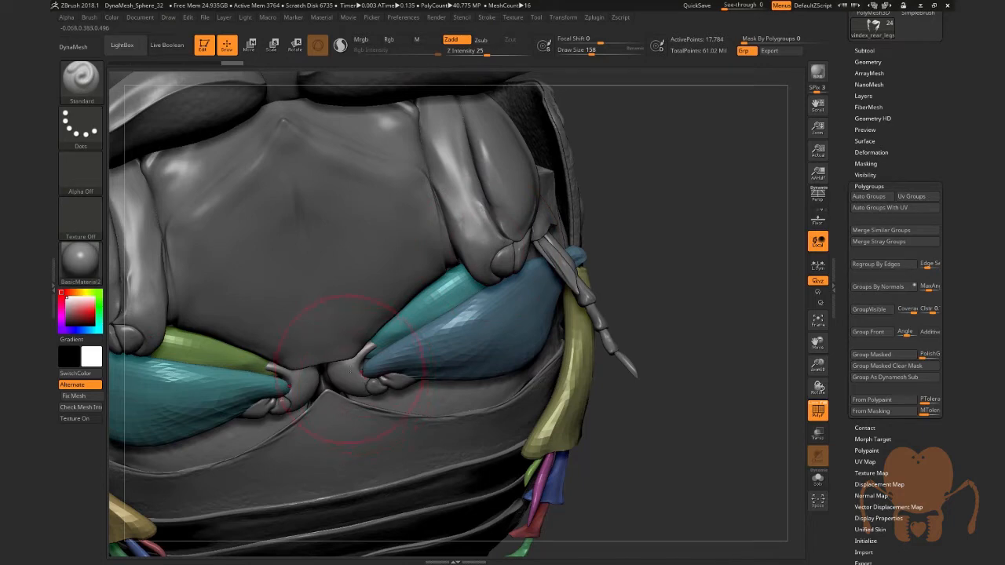
pyautogui.moveTo(640, 287)
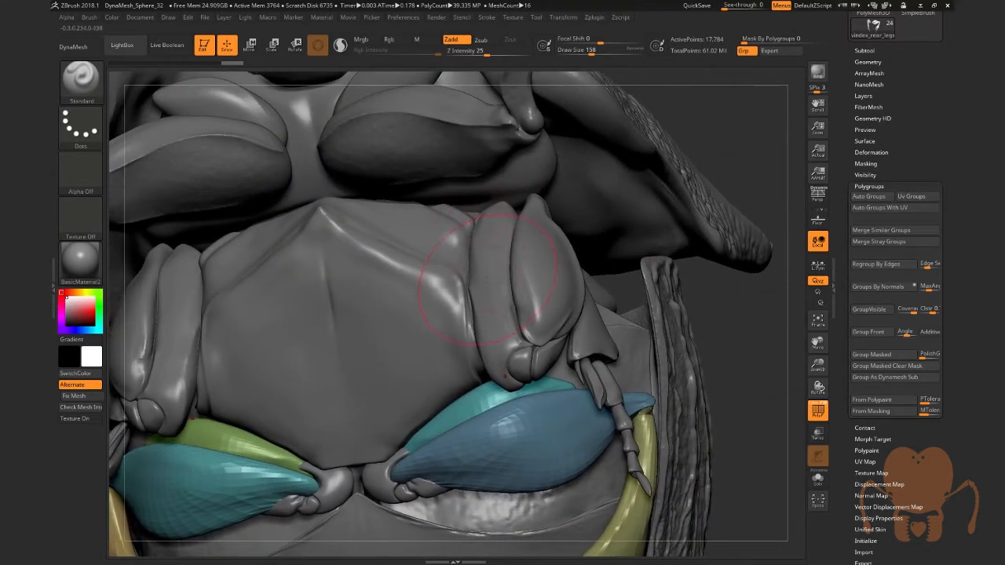
pyautogui.moveTo(490, 254)
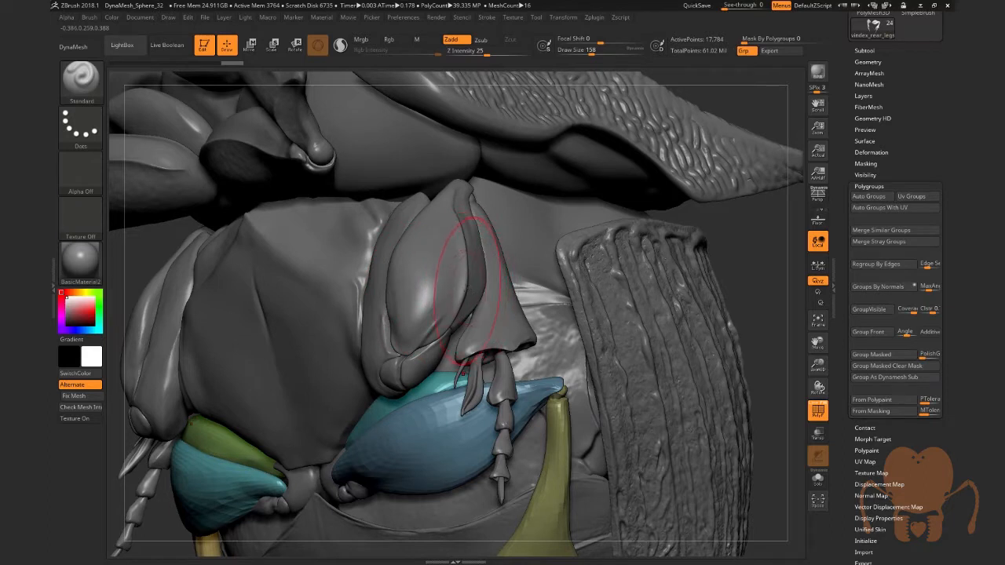
pyautogui.moveTo(463, 282)
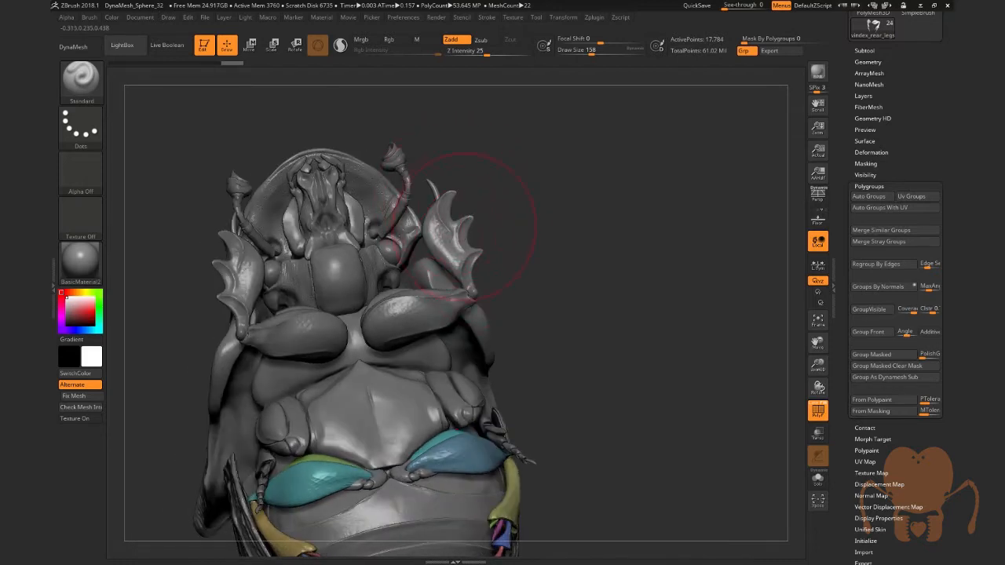
pyautogui.moveTo(464, 206)
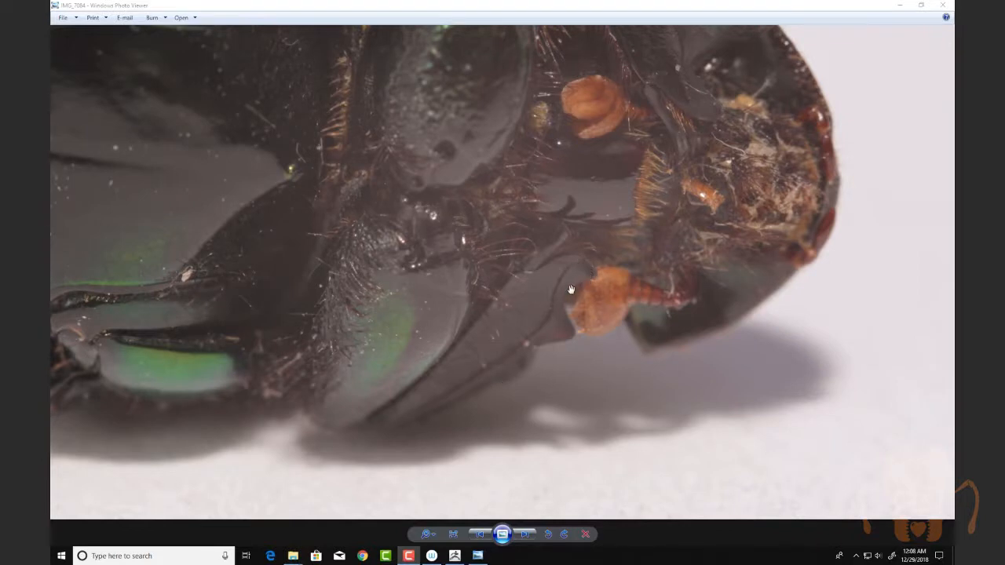
pyautogui.moveTo(522, 273)
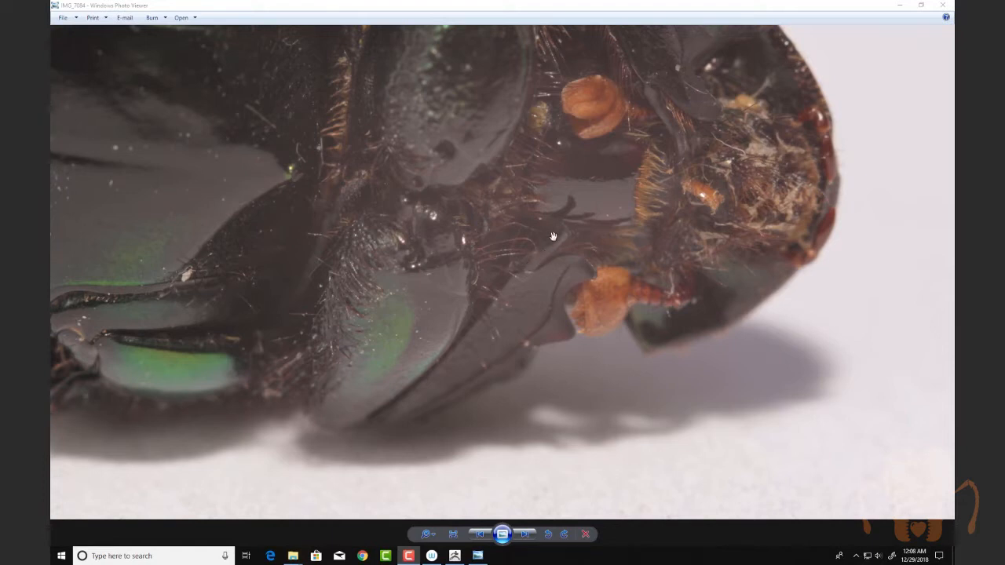
pyautogui.moveTo(587, 267)
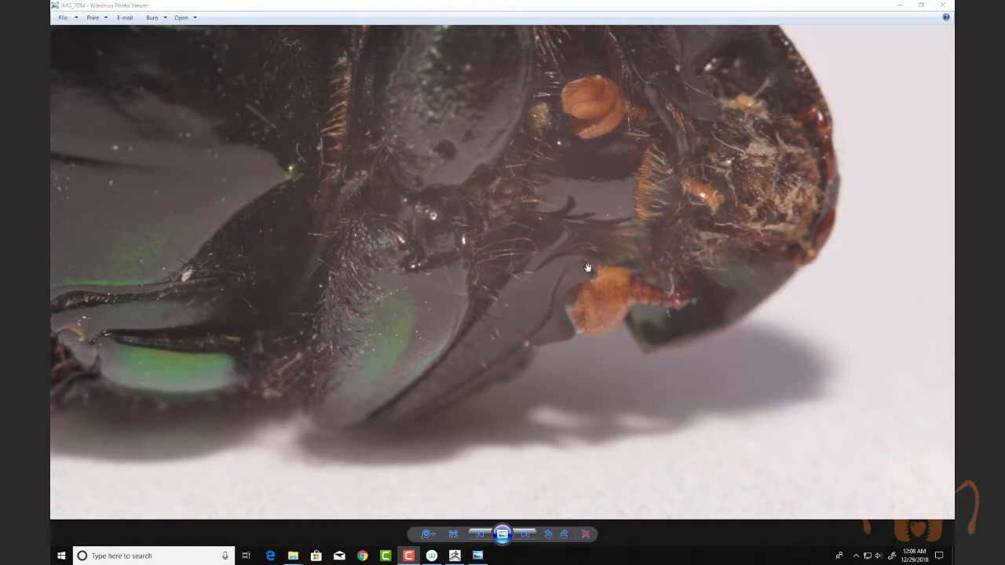
pyautogui.moveTo(528, 369)
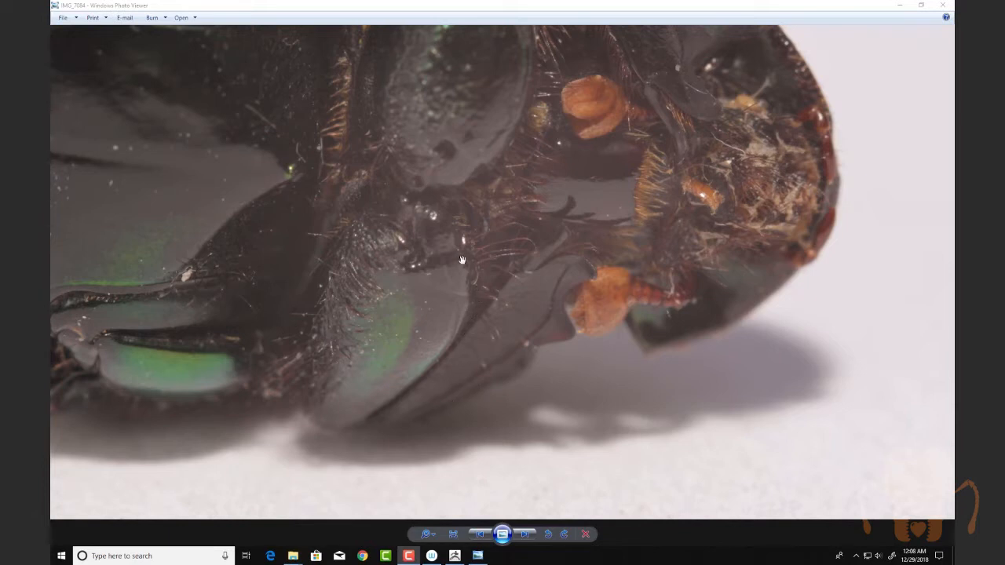
pyautogui.moveTo(509, 259)
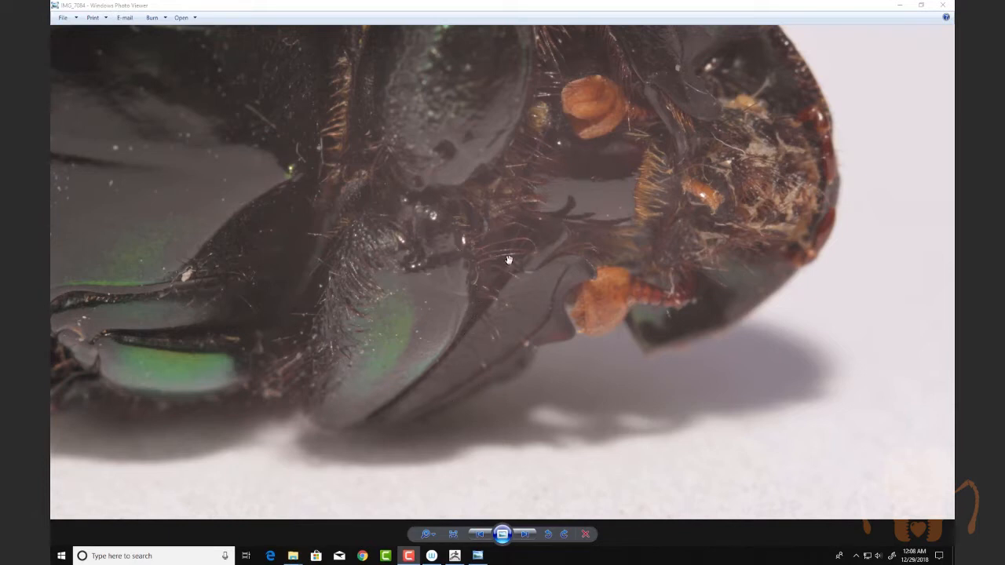
pyautogui.moveTo(440, 284)
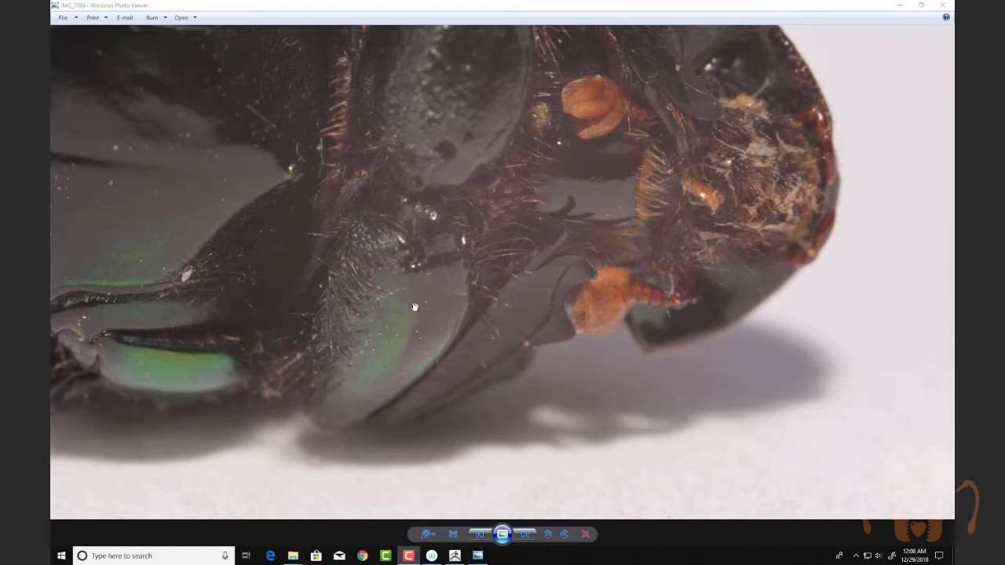
pyautogui.moveTo(810, 24)
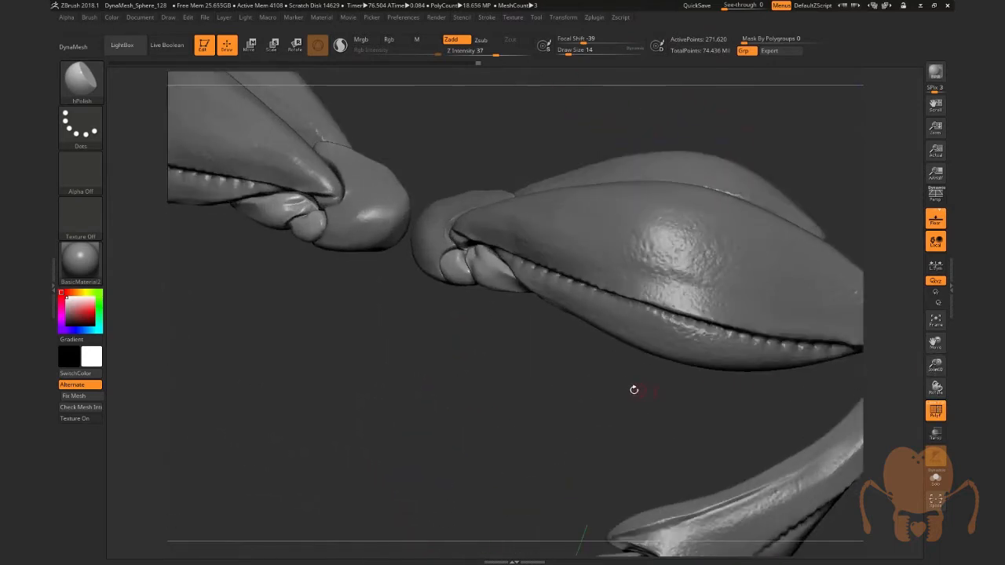
# Orbit the leg subtool to inspect the ridged seam along its thick segment and joint angle.
pyautogui.moveTo(634, 390); pyautogui.dragTo(870, 336)
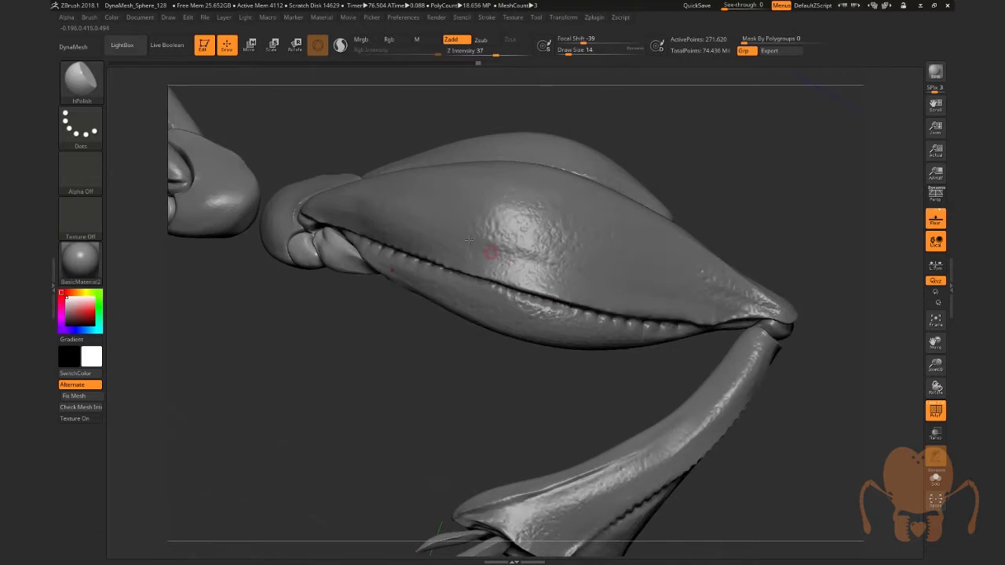
pyautogui.moveTo(468, 242); pyautogui.dragTo(525, 384)
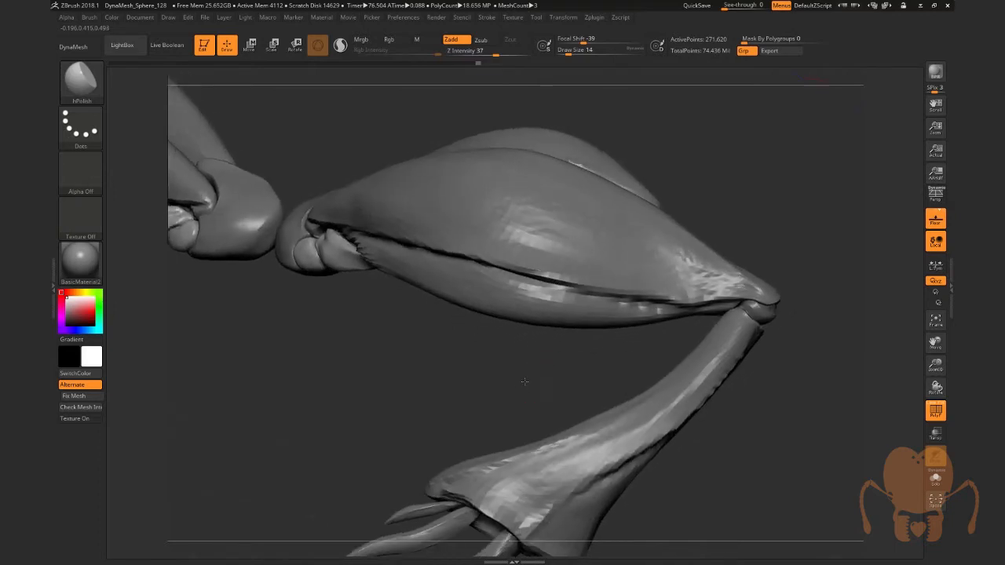
pyautogui.moveTo(525, 384); pyautogui.dragTo(500, 324)
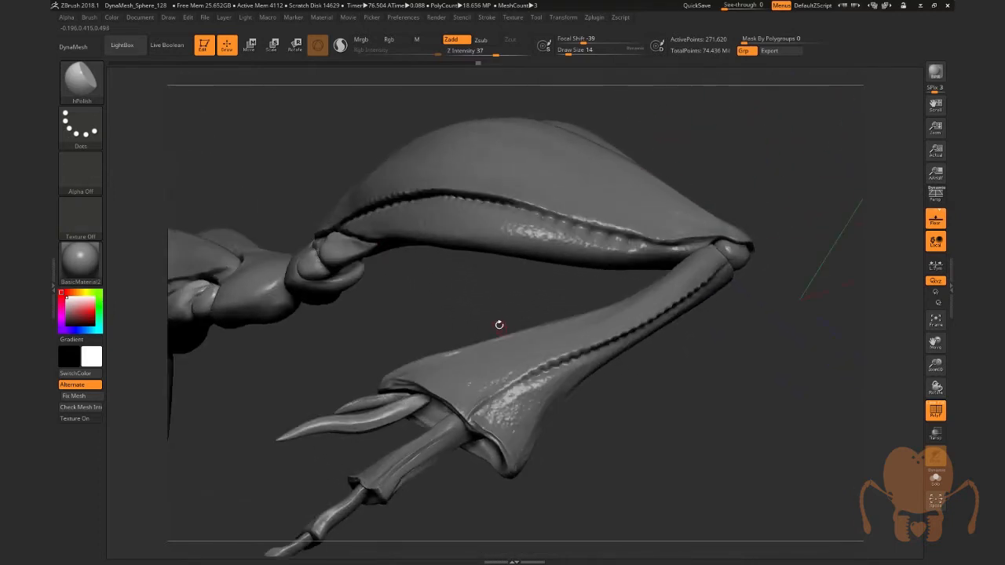
pyautogui.moveTo(499, 323); pyautogui.dragTo(494, 321)
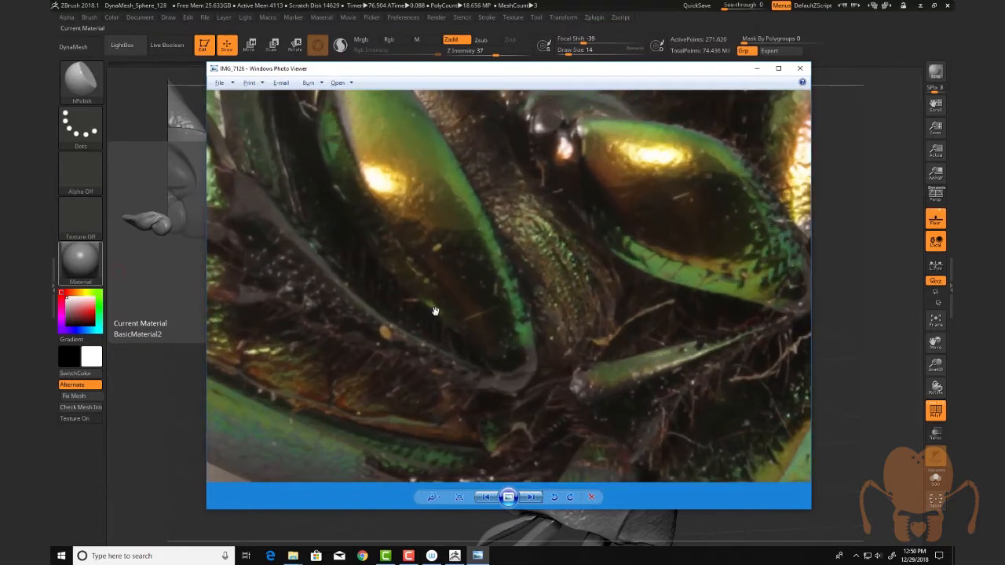
pyautogui.moveTo(298, 258)
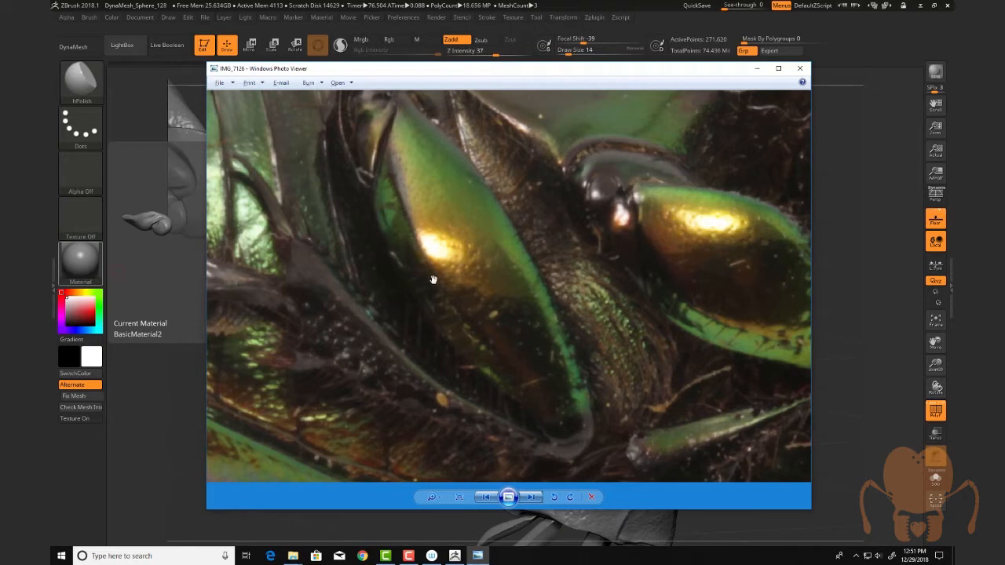
pyautogui.moveTo(472, 305)
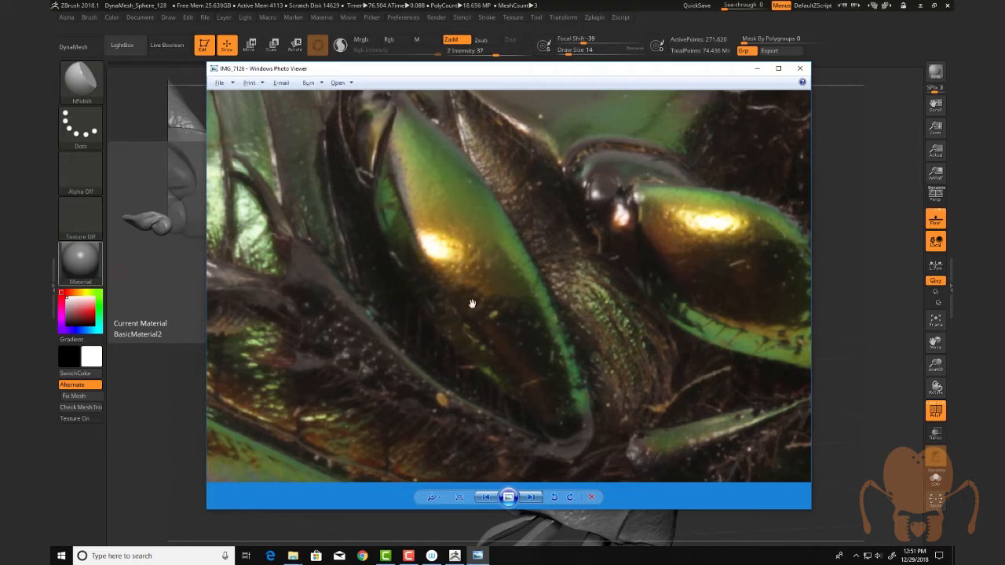
# Show the close-up green beetle leg reference photo over the ZBrush sculpt.
pyautogui.click(799, 69)
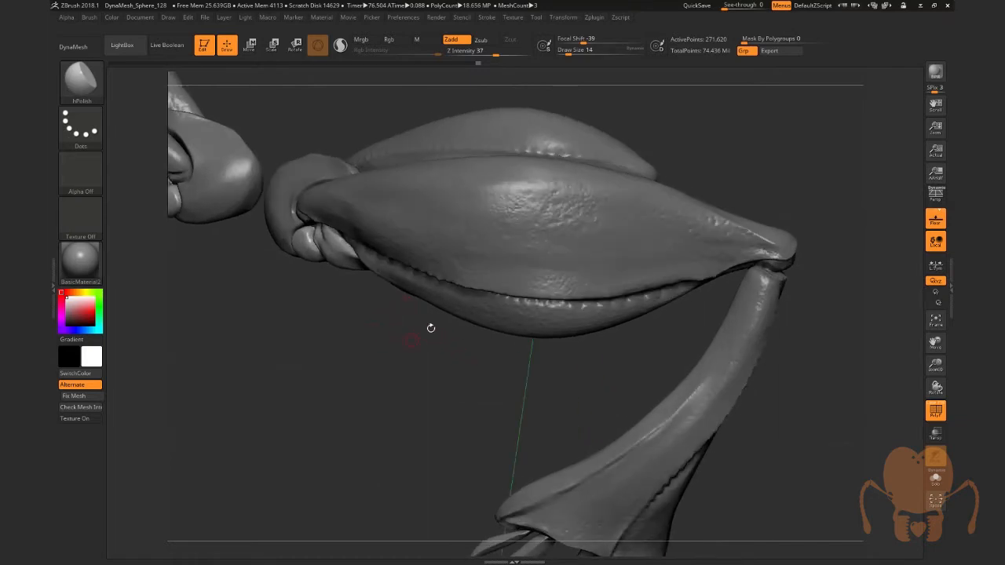
# Turn the isolated pod-shaped leg pieces to view them from another side.
pyautogui.moveTo(430, 328); pyautogui.dragTo(498, 364)
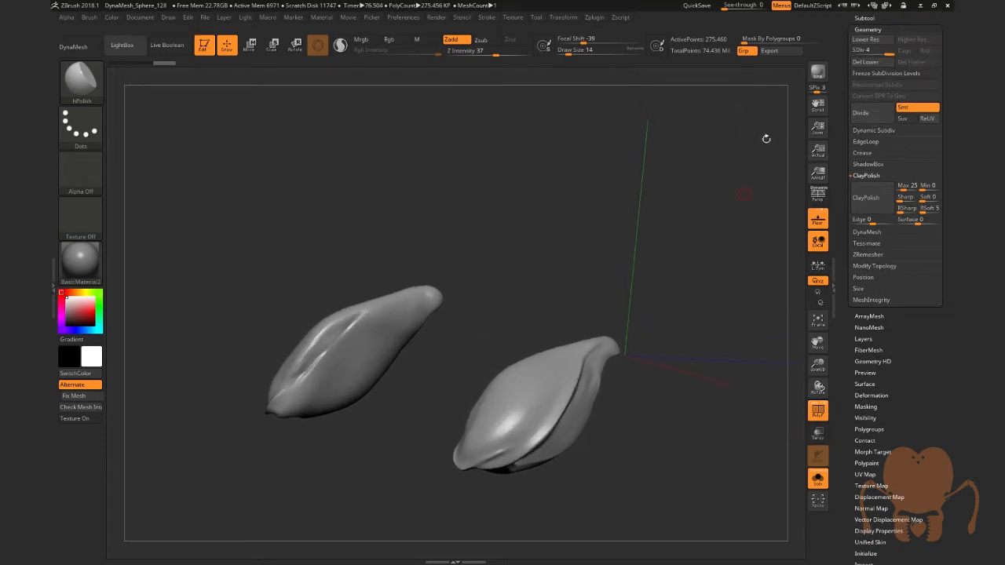
# Divide the pod-shaped leg pieces twice to add two subdivision levels.
pyautogui.click(860, 113)
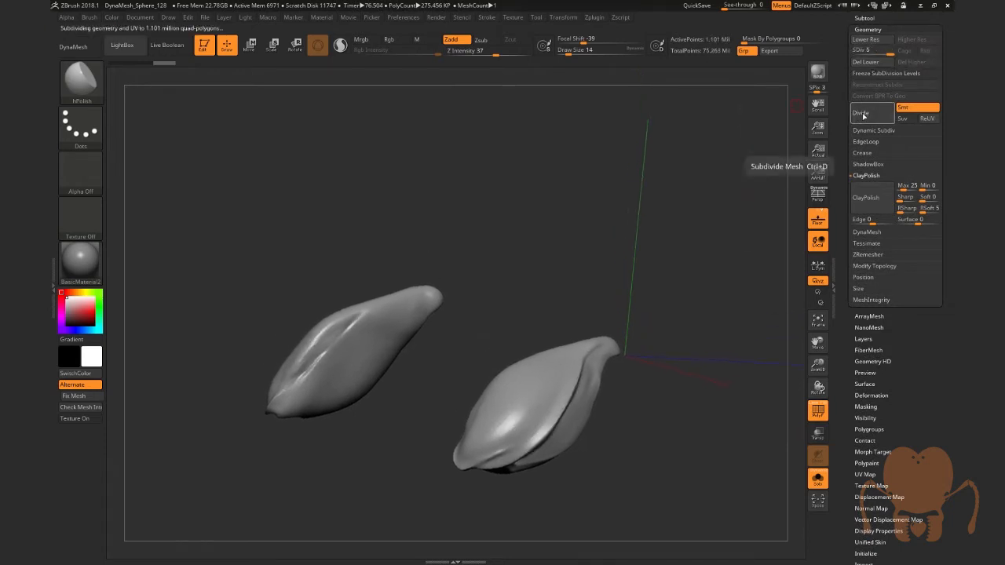
pyautogui.click(861, 114)
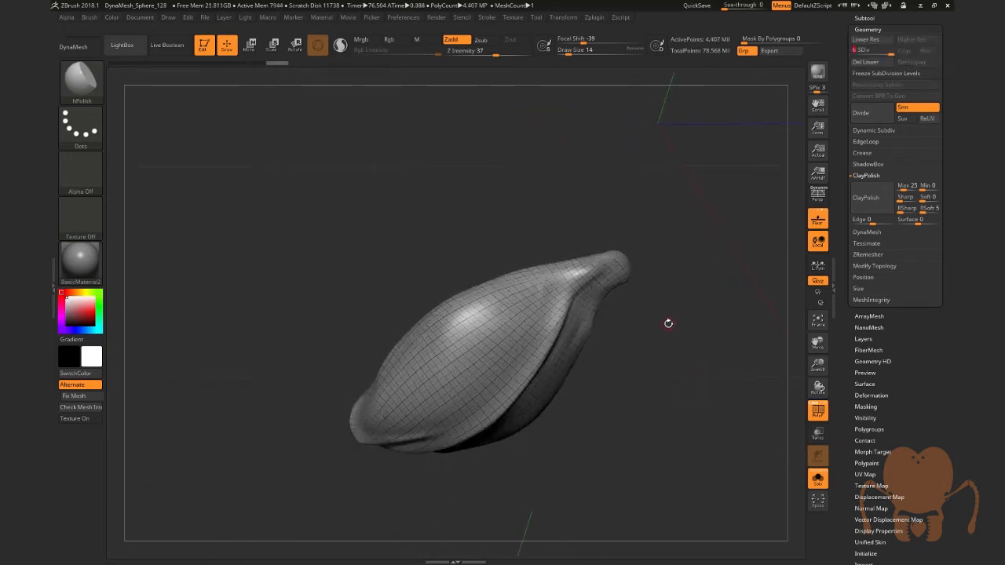
# Orbit the subdivided pieces to check their mesh and view the full leg assembly from above.
pyautogui.moveTo(667, 324); pyautogui.dragTo(669, 324)
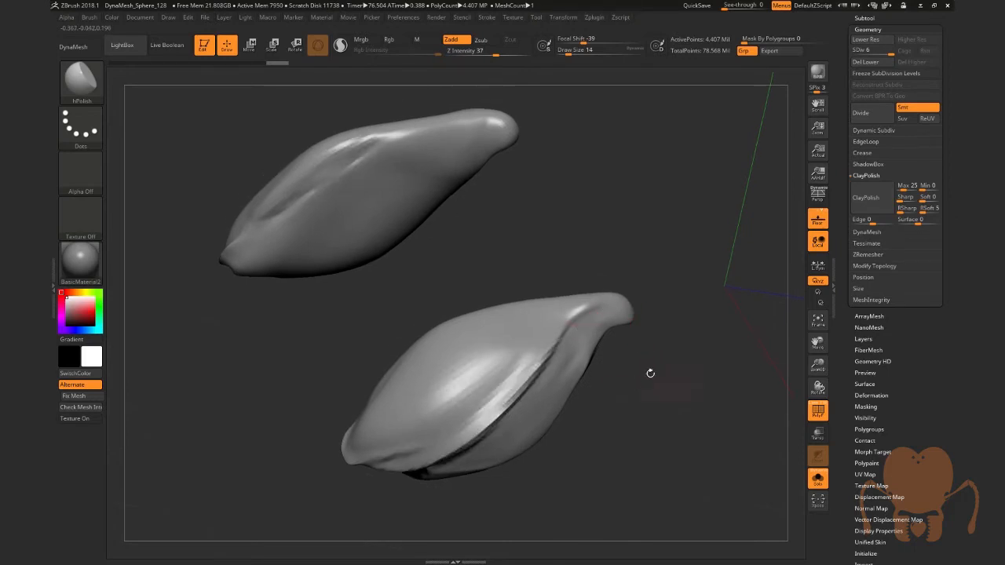
pyautogui.moveTo(650, 374); pyautogui.dragTo(278, 228)
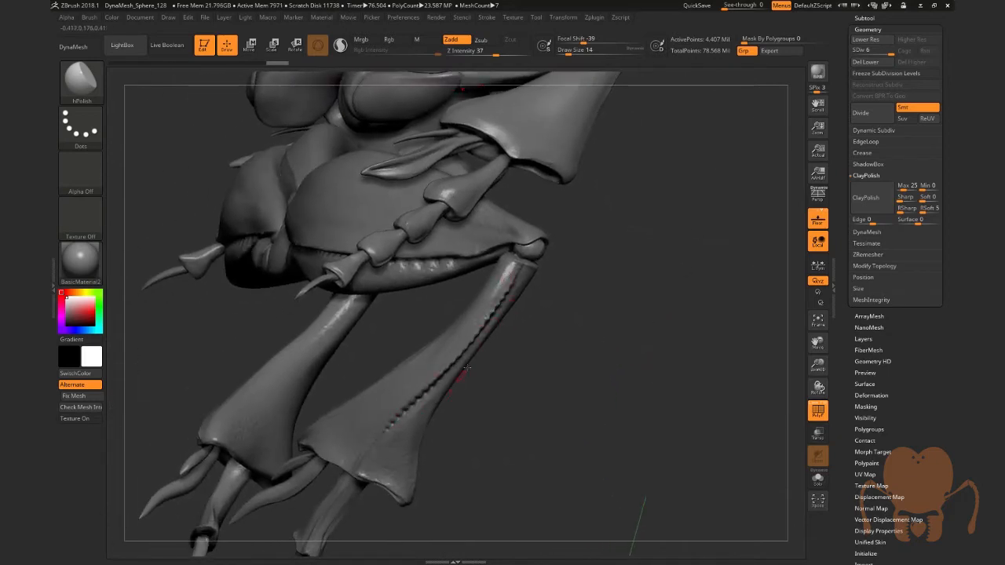
# Load the DamStandard brush from the Brush palette and bring up its Curve settings.
pyautogui.moveTo(468, 364); pyautogui.dragTo(641, 412)
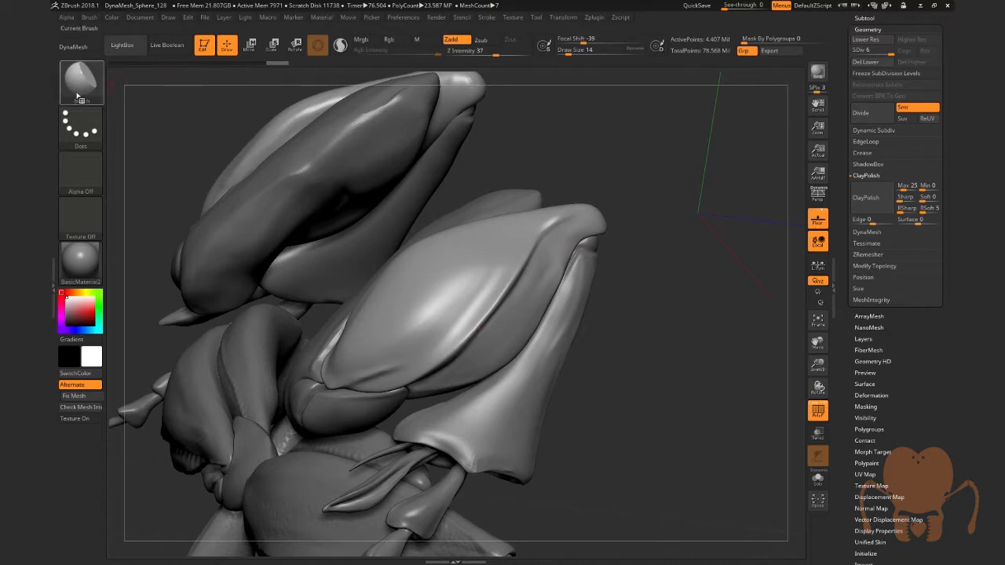
pyautogui.click(81, 81)
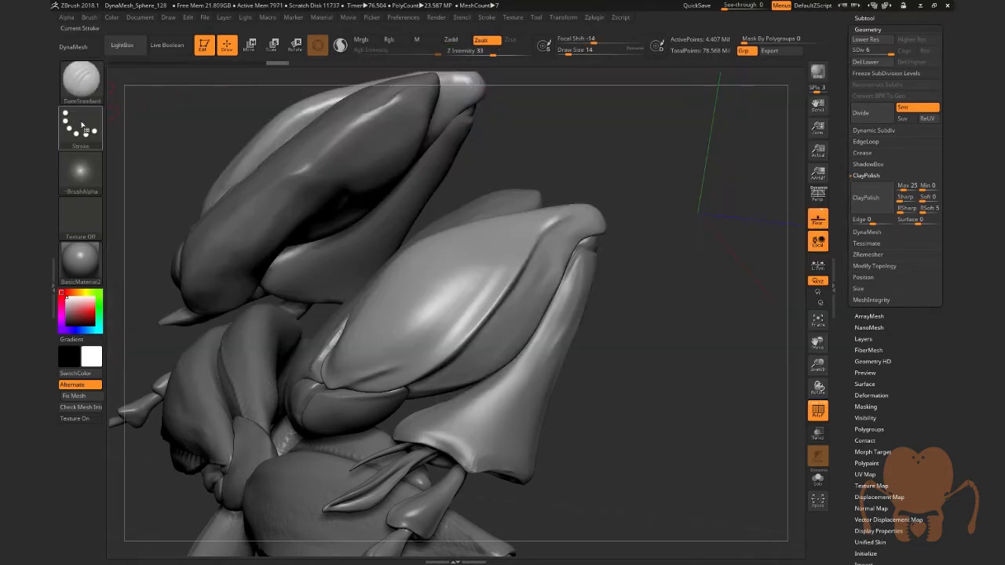
pyautogui.click(80, 127)
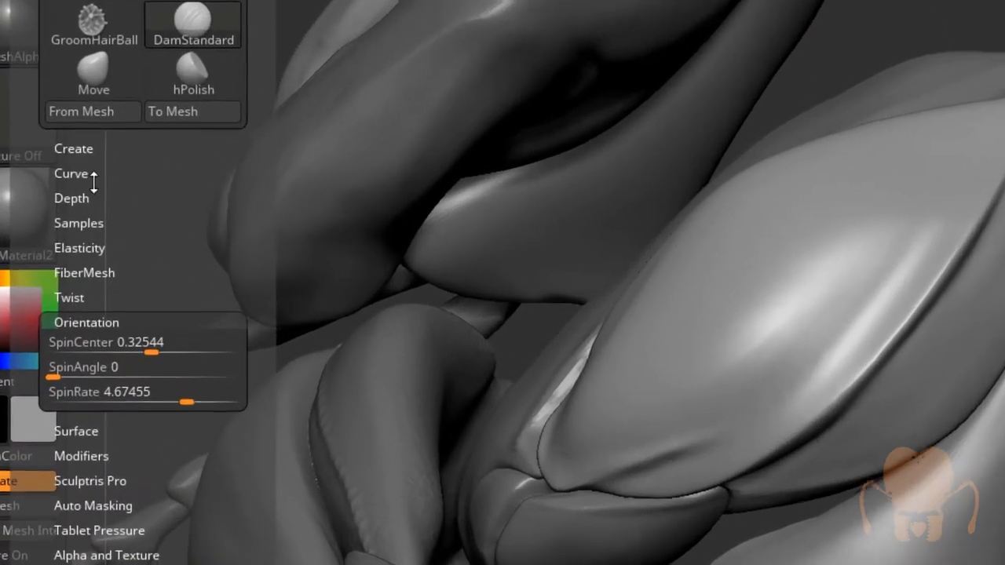
pyautogui.click(118, 342)
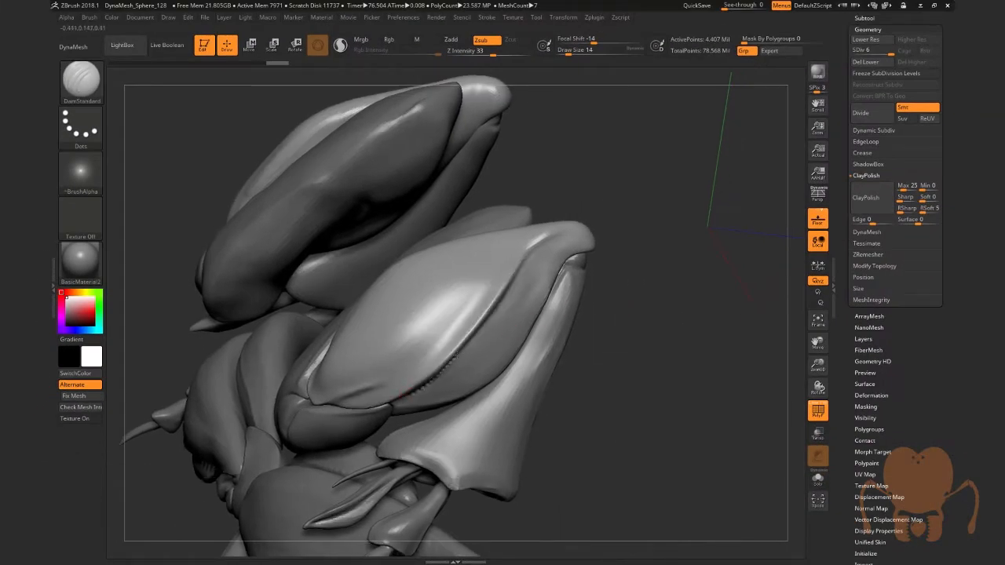
# Carve a ridge seam along the rim of the pod-shaped leg piece with DamStandard.
pyautogui.moveTo(448, 369); pyautogui.dragTo(531, 251)
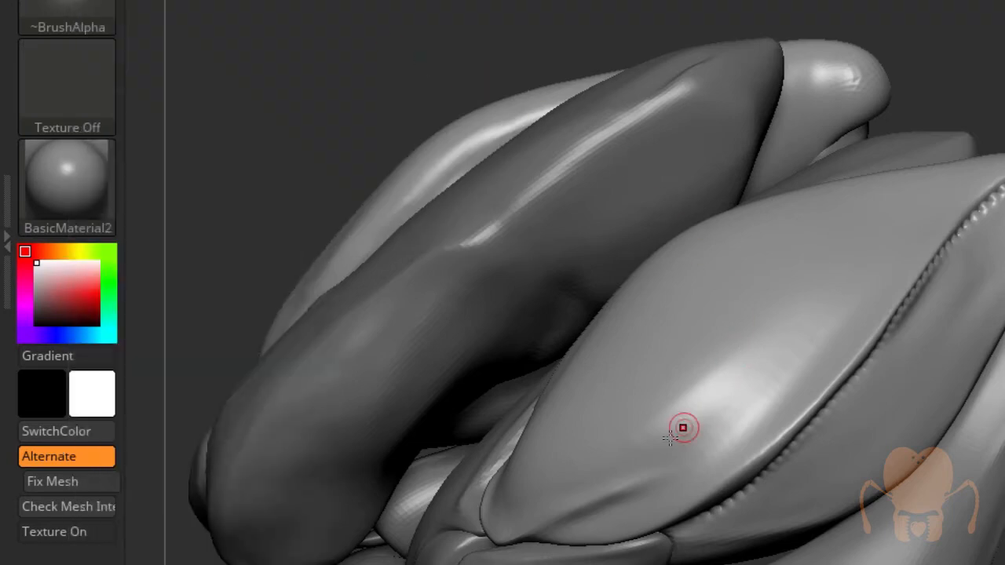
pyautogui.moveTo(683, 427); pyautogui.dragTo(911, 204)
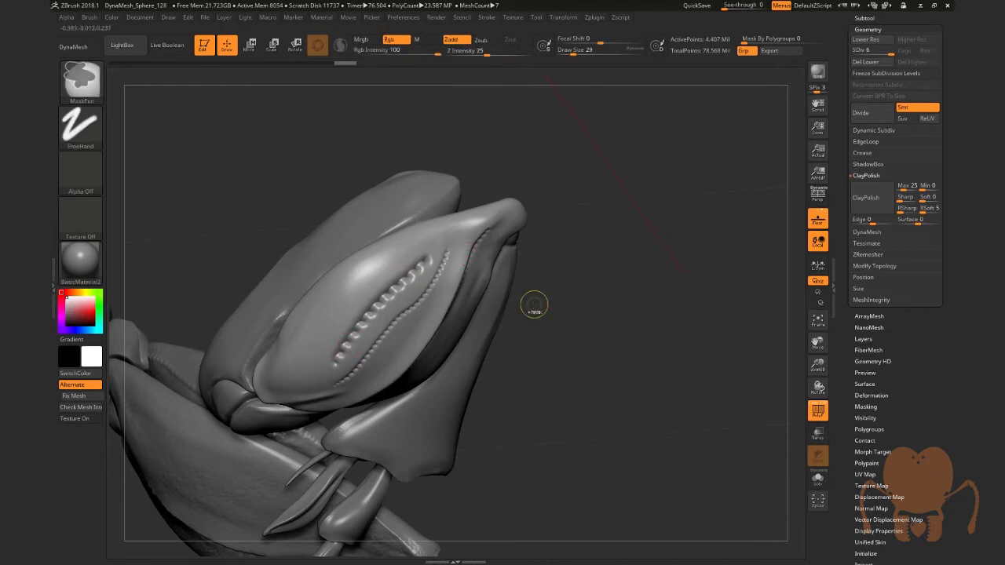
pyautogui.moveTo(534, 305); pyautogui.dragTo(582, 270)
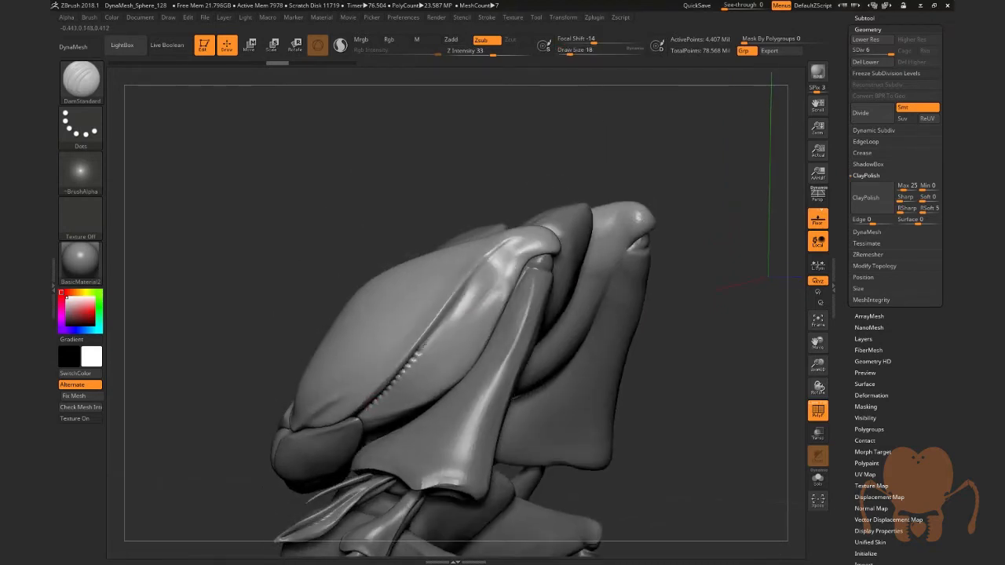
pyautogui.moveTo(424, 361); pyautogui.dragTo(525, 248)
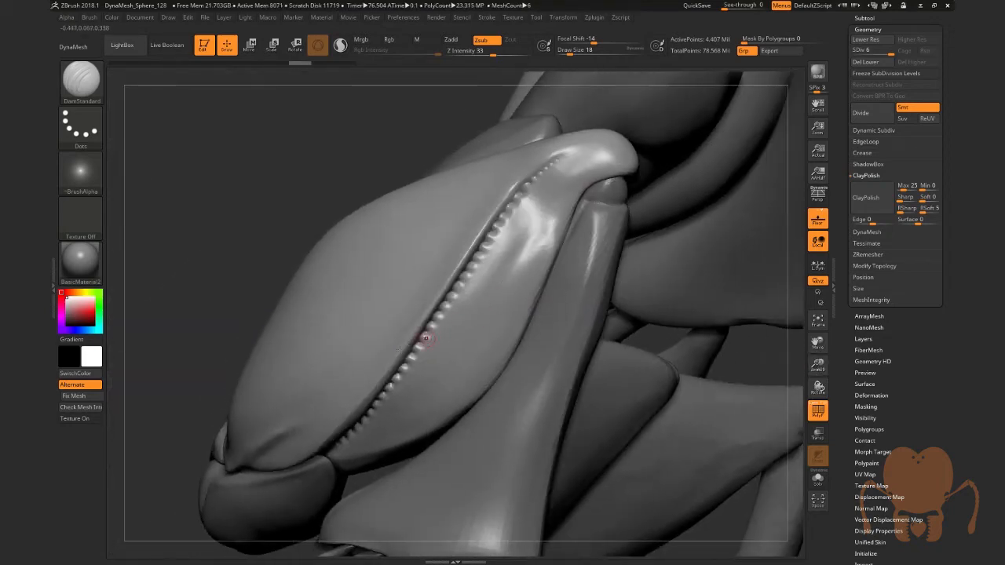
# Spray a first row of small round dots along the carved seam ridge.
pyautogui.moveTo(424, 338); pyautogui.dragTo(487, 299)
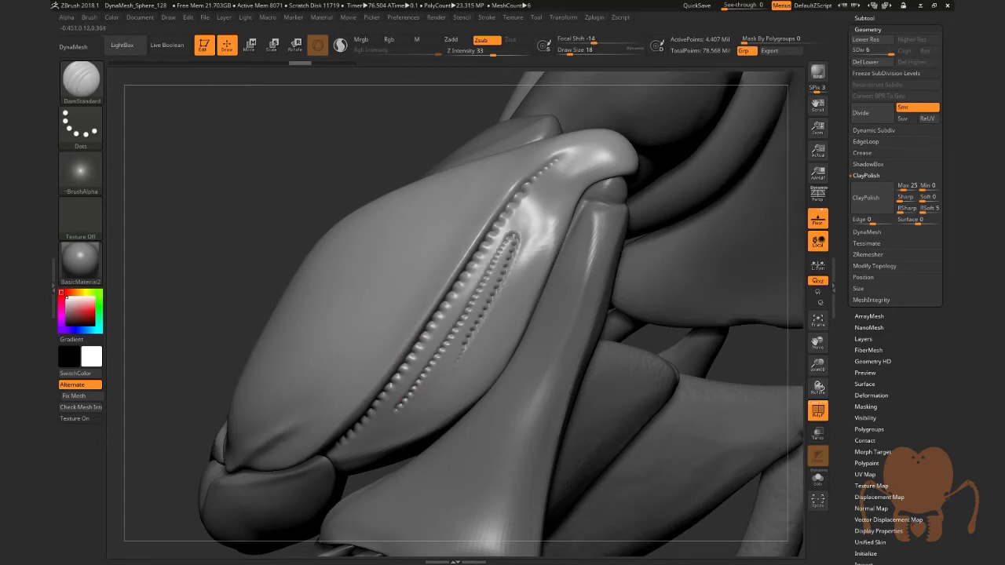
pyautogui.moveTo(518, 252); pyautogui.dragTo(442, 401)
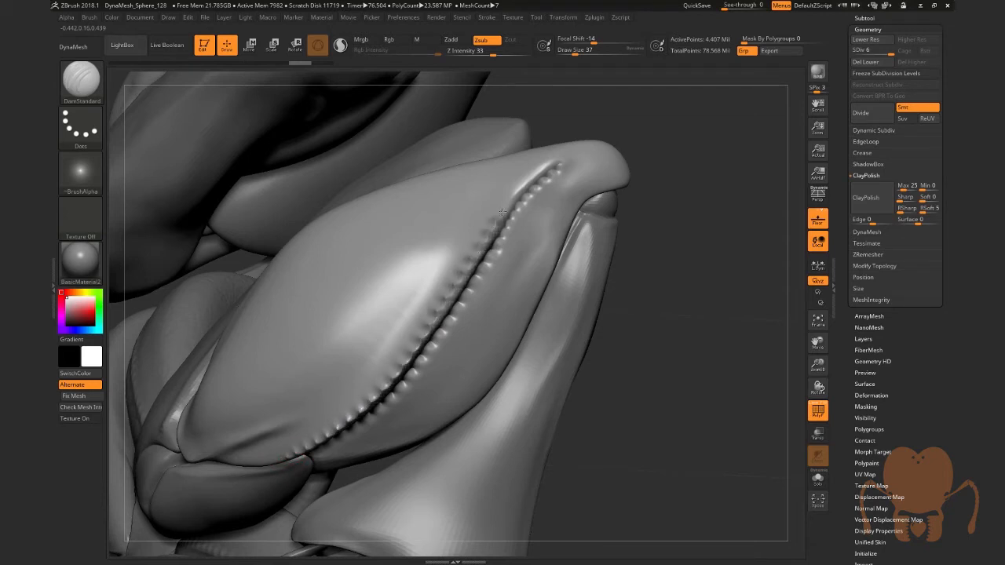
# Continue the dotted beading along the remaining length of the seam ridge.
pyautogui.moveTo(502, 212); pyautogui.dragTo(346, 412)
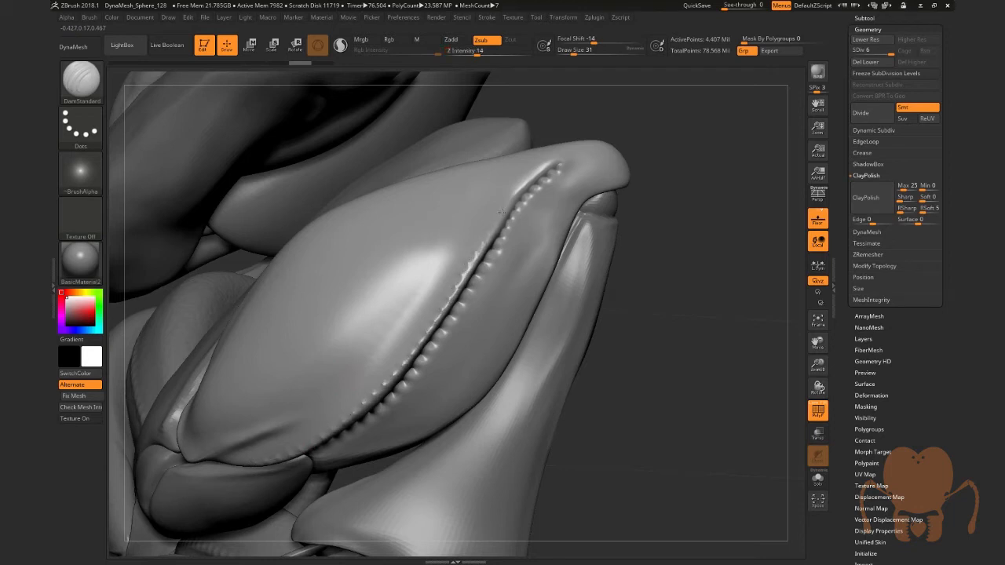
pyautogui.moveTo(500, 212); pyautogui.dragTo(606, 291)
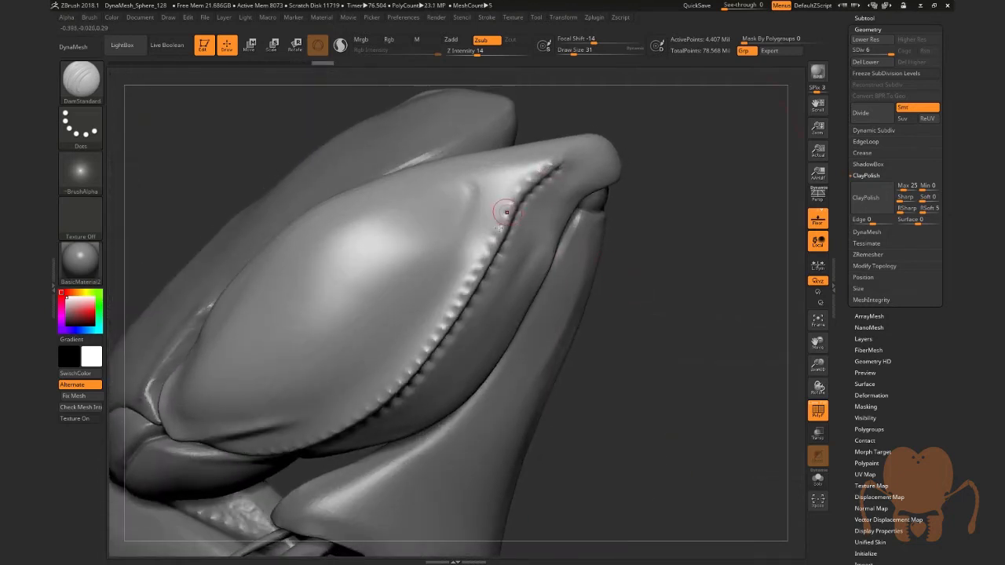
pyautogui.moveTo(505, 212); pyautogui.dragTo(478, 279)
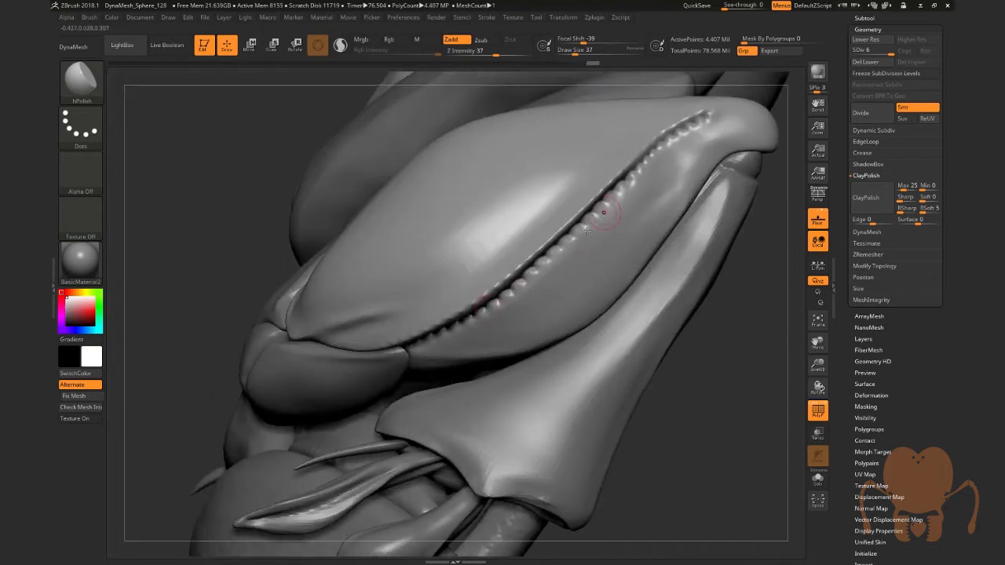
# Dot the seam ridge from its lower part out to its tip with the Spray stroke.
pyautogui.moveTo(603, 212); pyautogui.dragTo(699, 127)
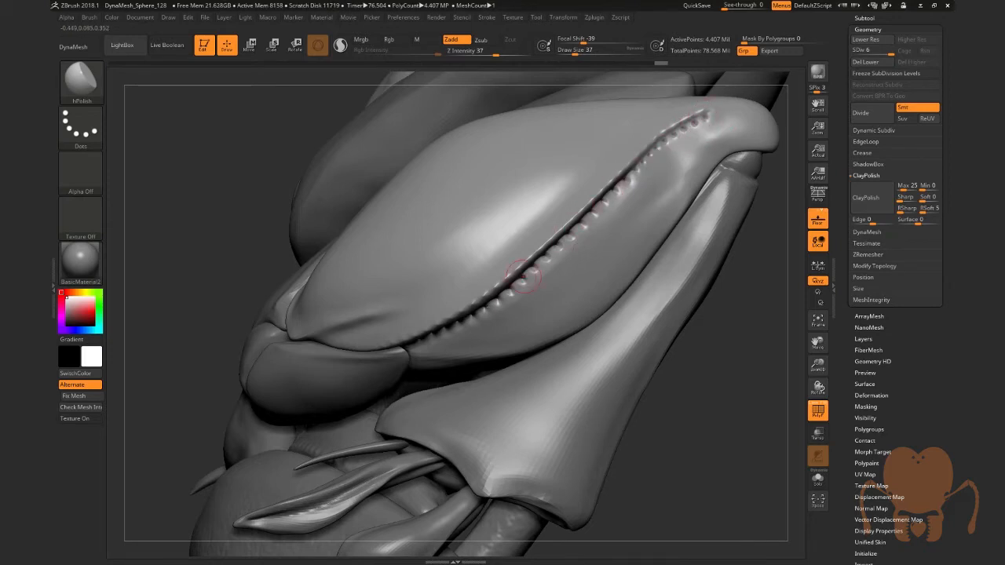
pyautogui.moveTo(526, 280); pyautogui.dragTo(510, 283)
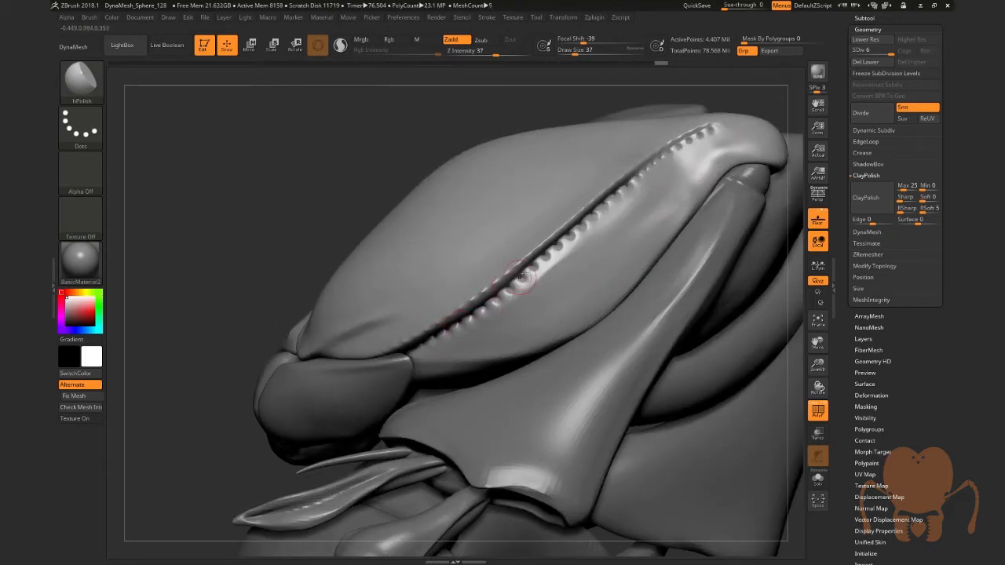
pyautogui.moveTo(521, 275); pyautogui.dragTo(709, 128)
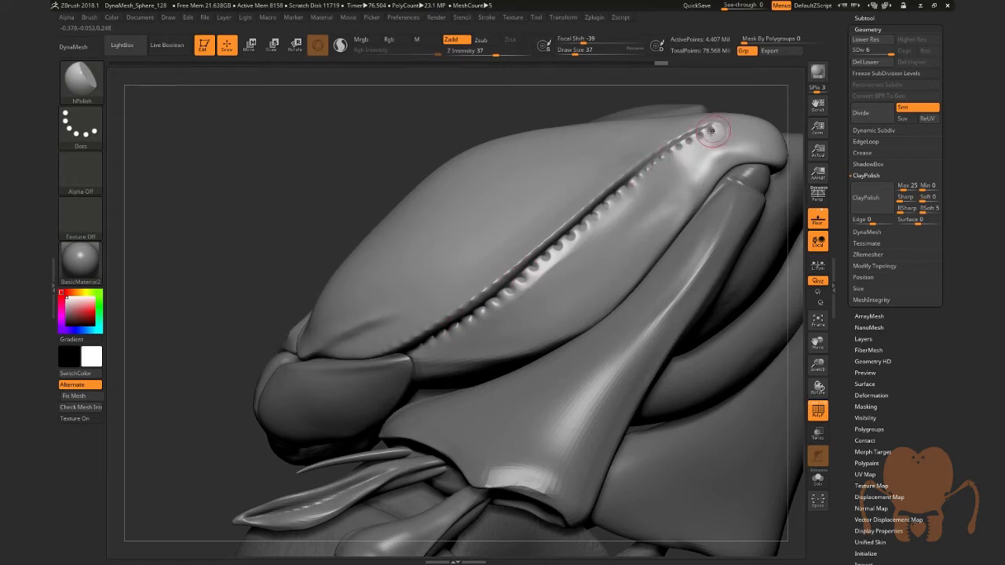
pyautogui.moveTo(710, 129); pyautogui.dragTo(531, 285)
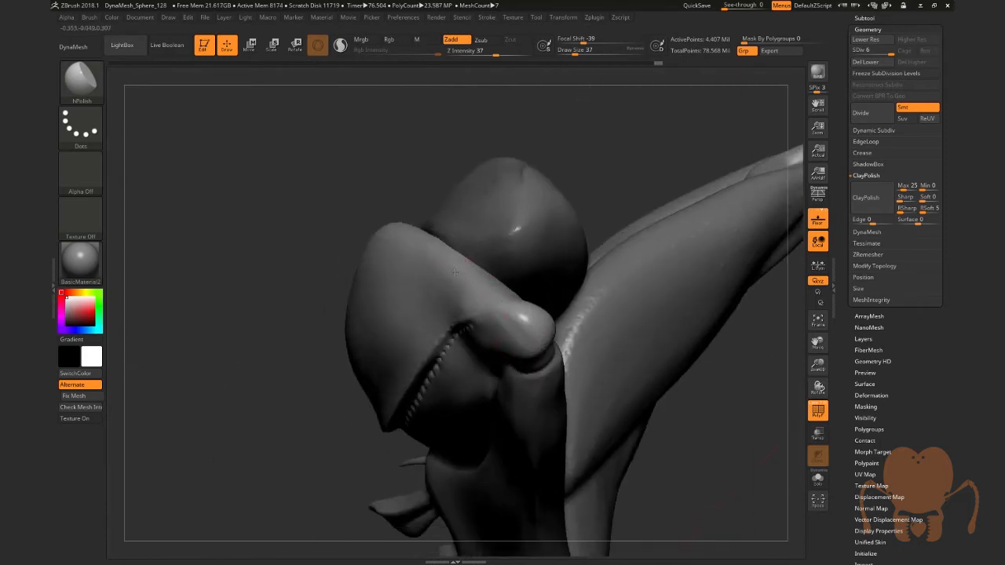
# Turn to the next leg segment and dot its seam, then detail the neighbouring segment.
pyautogui.moveTo(455, 275); pyautogui.dragTo(537, 317)
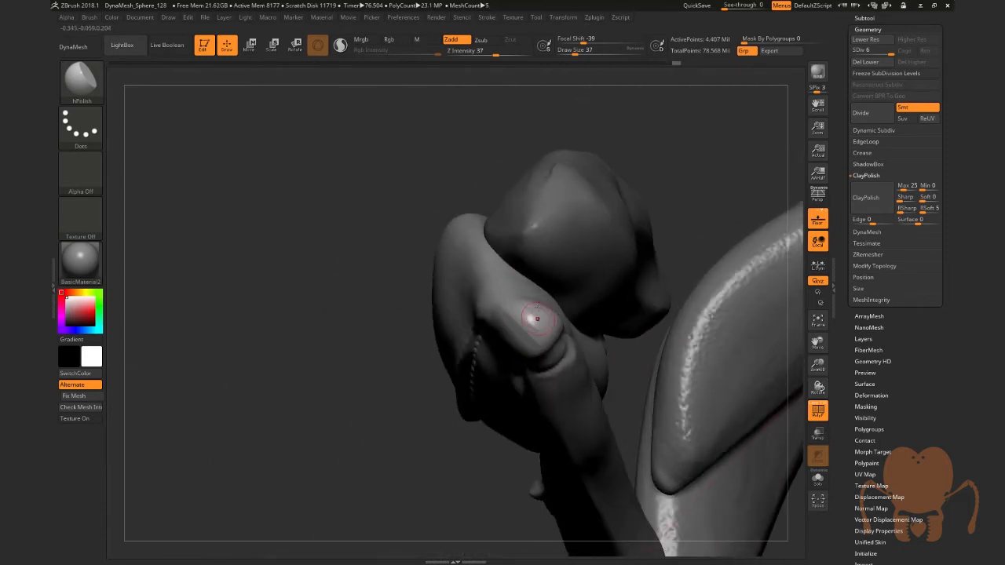
pyautogui.moveTo(537, 317); pyautogui.dragTo(542, 322)
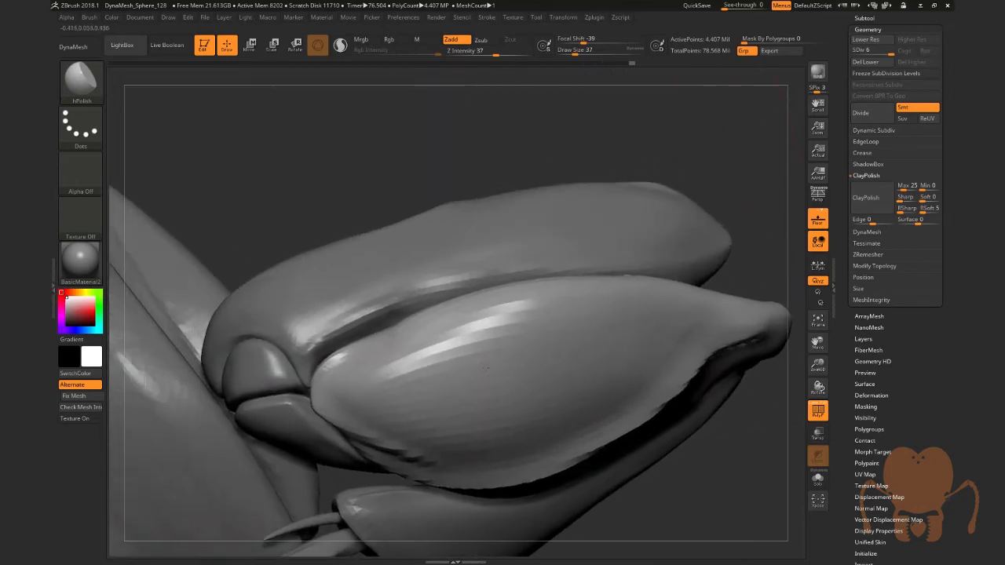
pyautogui.moveTo(487, 369); pyautogui.dragTo(448, 312)
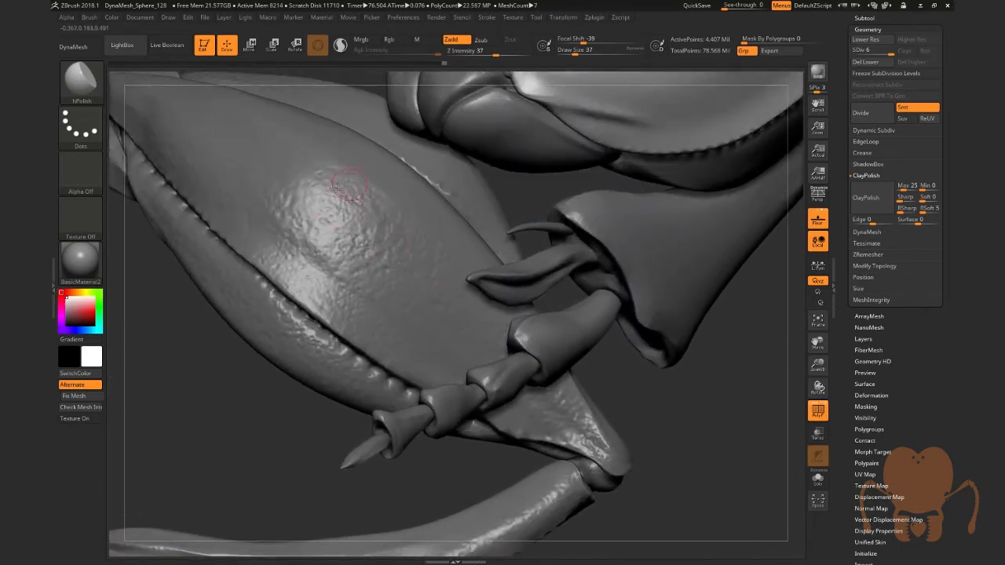
pyautogui.moveTo(339, 206)
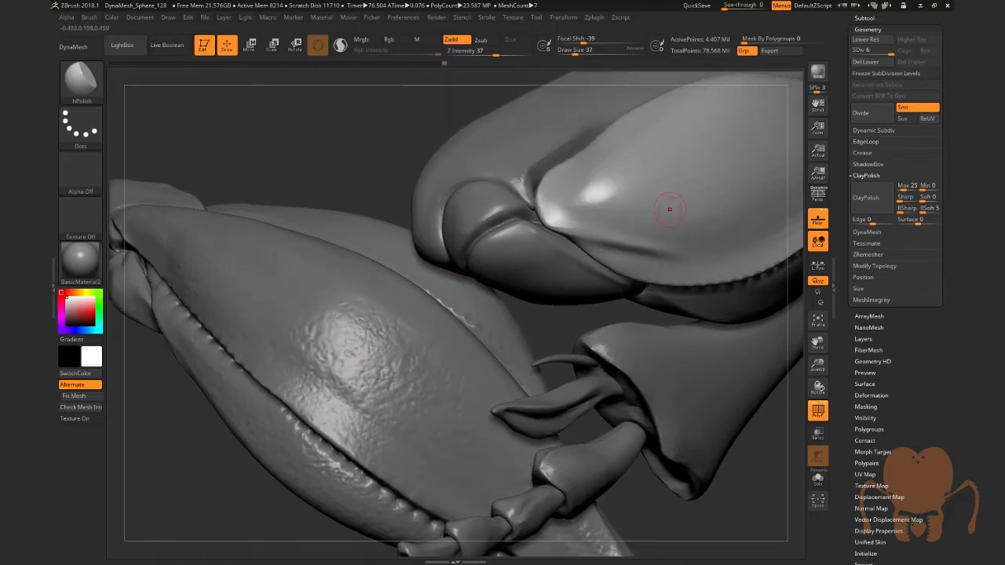
# Spray pitted bumps over the upper leg plate with the Clay brush.
pyautogui.moveTo(669, 210); pyautogui.dragTo(544, 298)
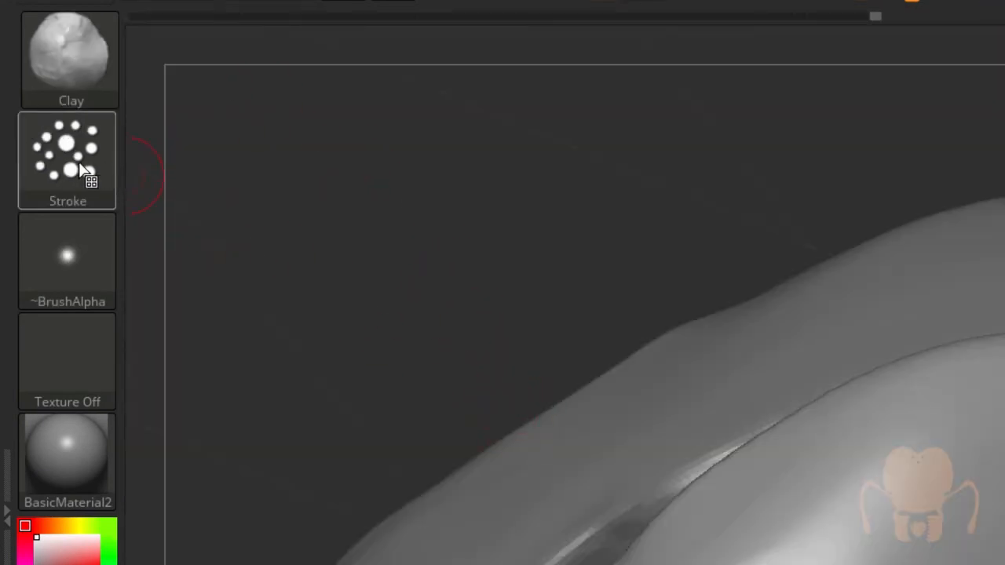
pyautogui.moveTo(94, 154)
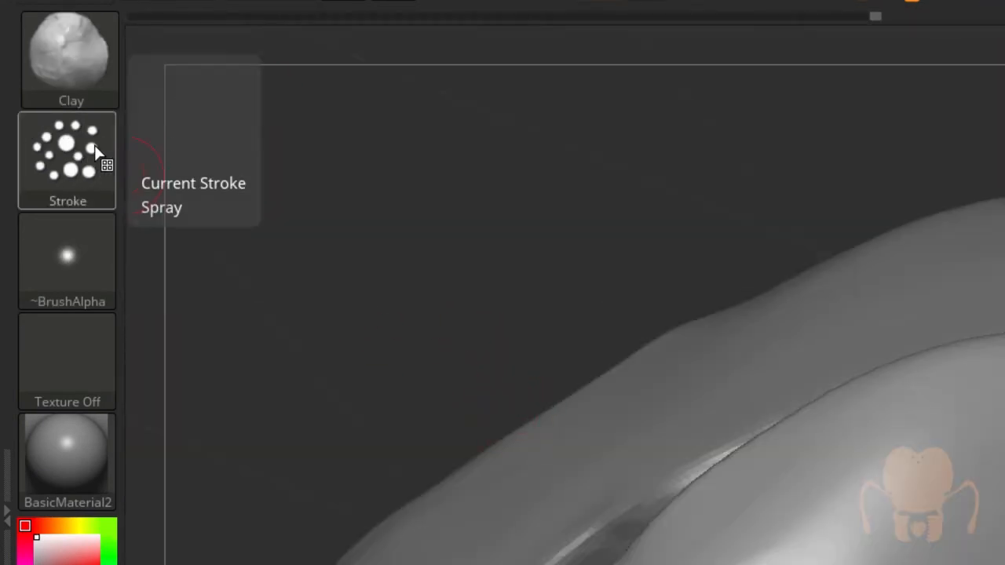
# Choose the Spray stroke for the brush and raise its Scale variance for varied dab sizes.
pyautogui.click(66, 160)
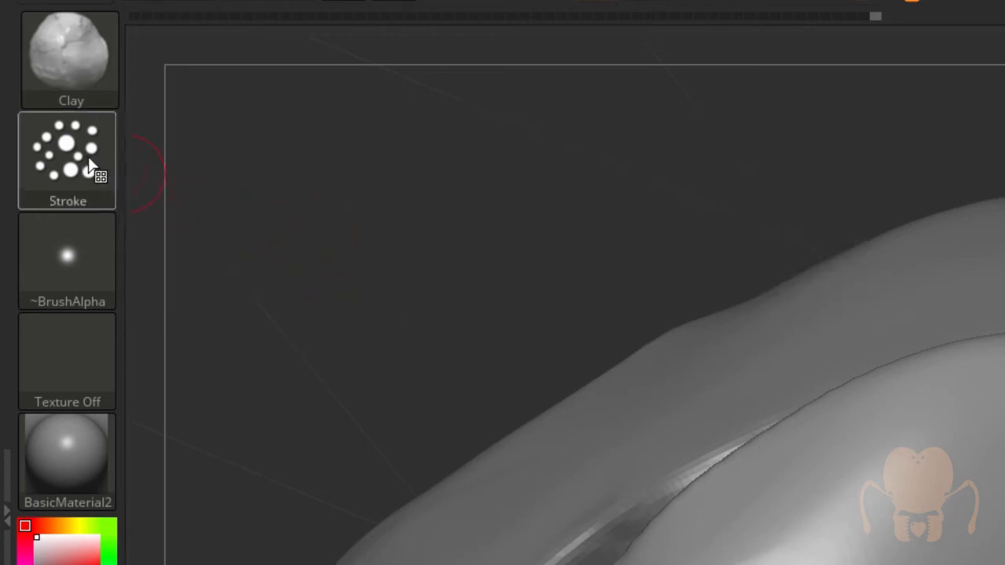
pyautogui.click(66, 160)
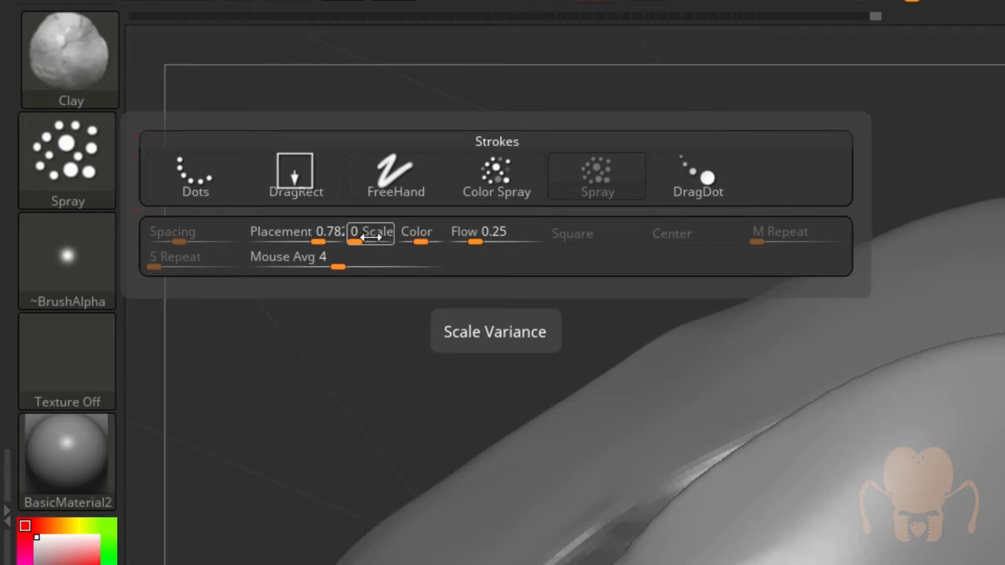
pyautogui.moveTo(374, 232); pyautogui.dragTo(338, 233)
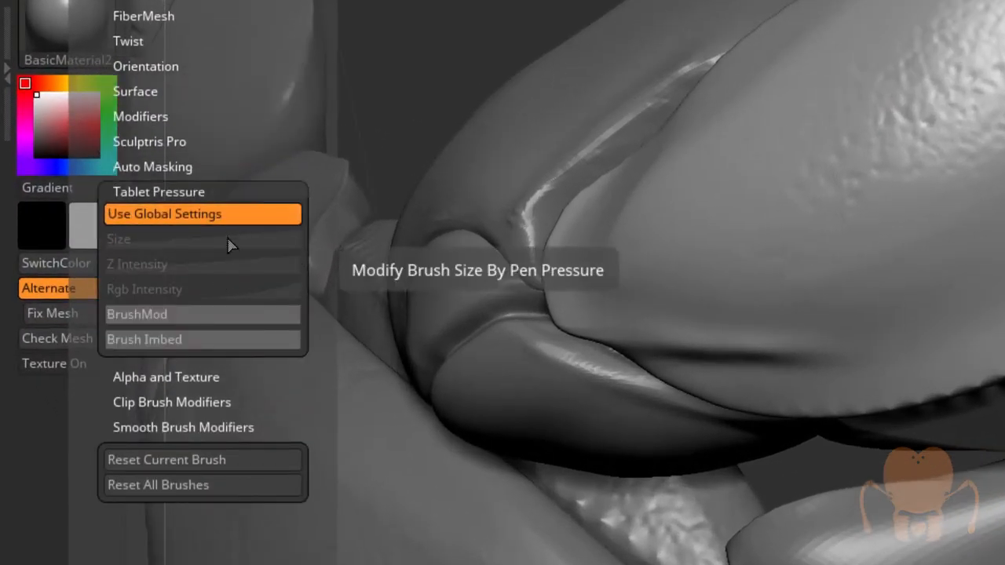
pyautogui.moveTo(228, 226)
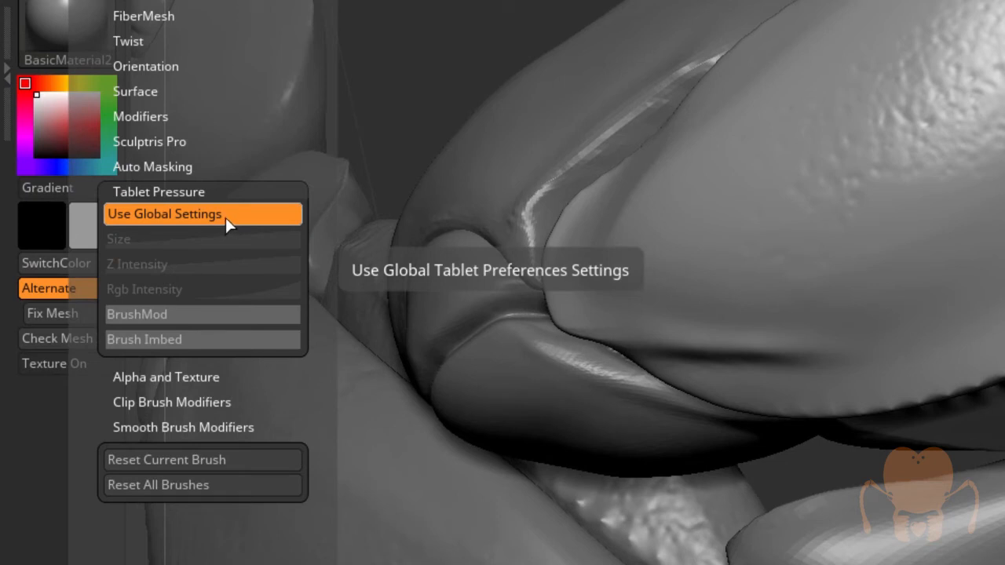
# Turn off Use Global Settings and bend the Tablet Pressure Size curve into an S shape.
pyautogui.click(203, 214)
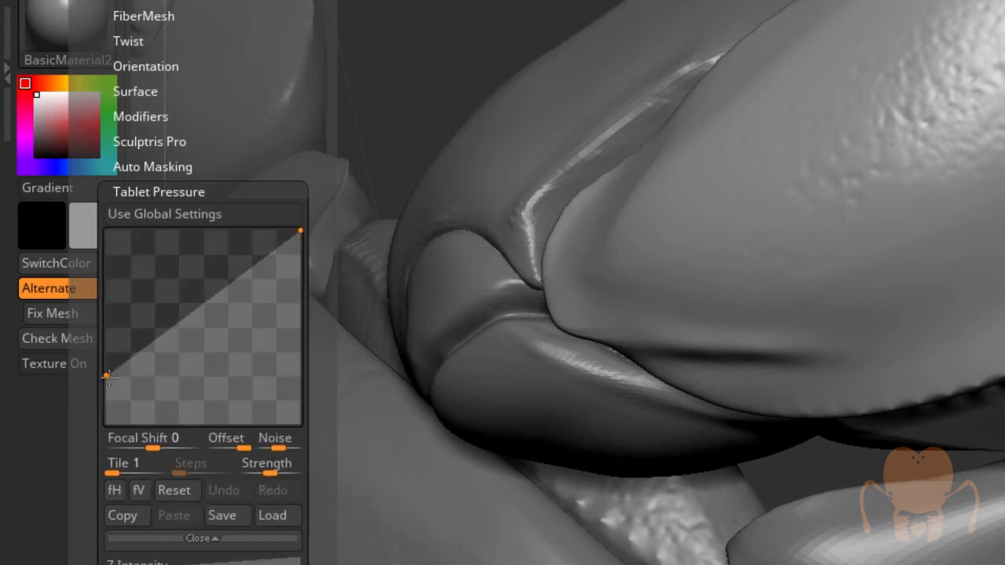
pyautogui.moveTo(300, 232); pyautogui.dragTo(107, 393)
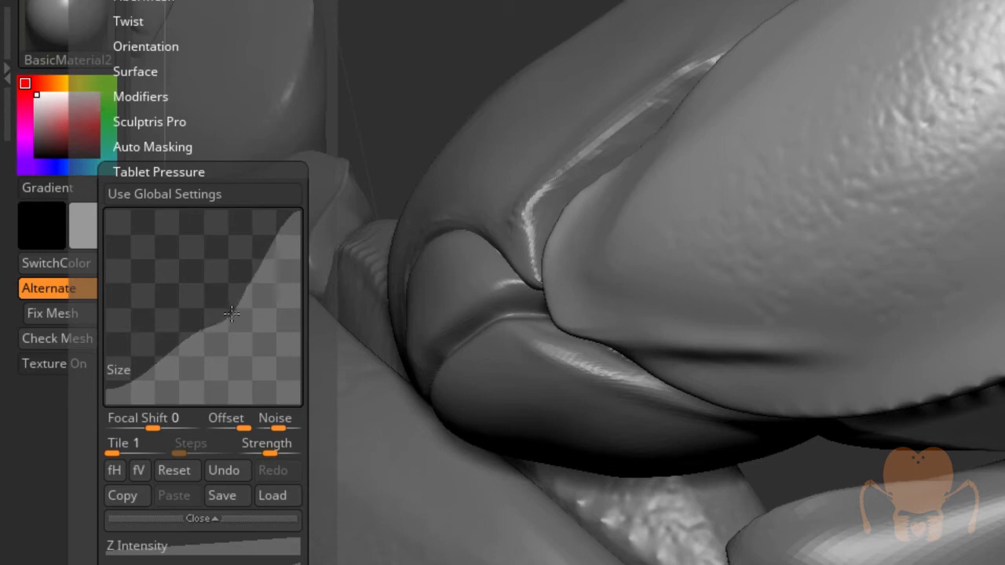
pyautogui.moveTo(232, 314); pyautogui.dragTo(267, 274)
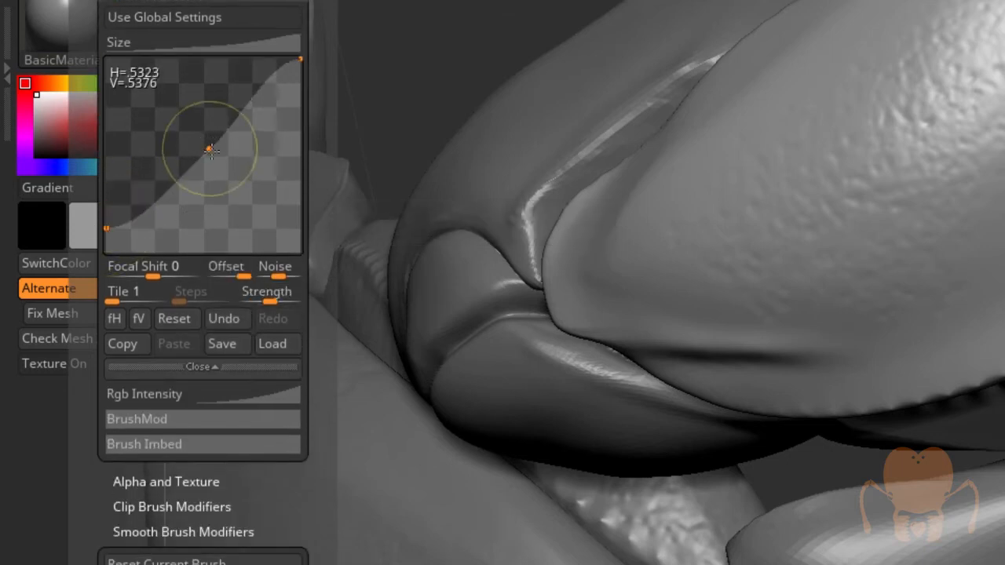
pyautogui.moveTo(211, 151); pyautogui.dragTo(226, 168)
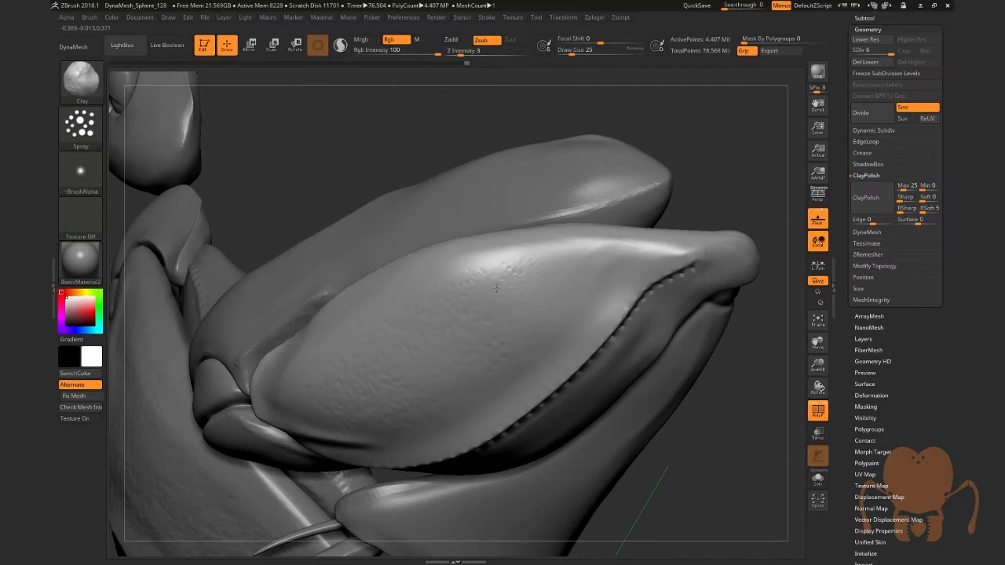
# Spray scattered bumpy chitin texture over the large leg segment with pressure-sized dabs.
pyautogui.moveTo(495, 291); pyautogui.dragTo(550, 290)
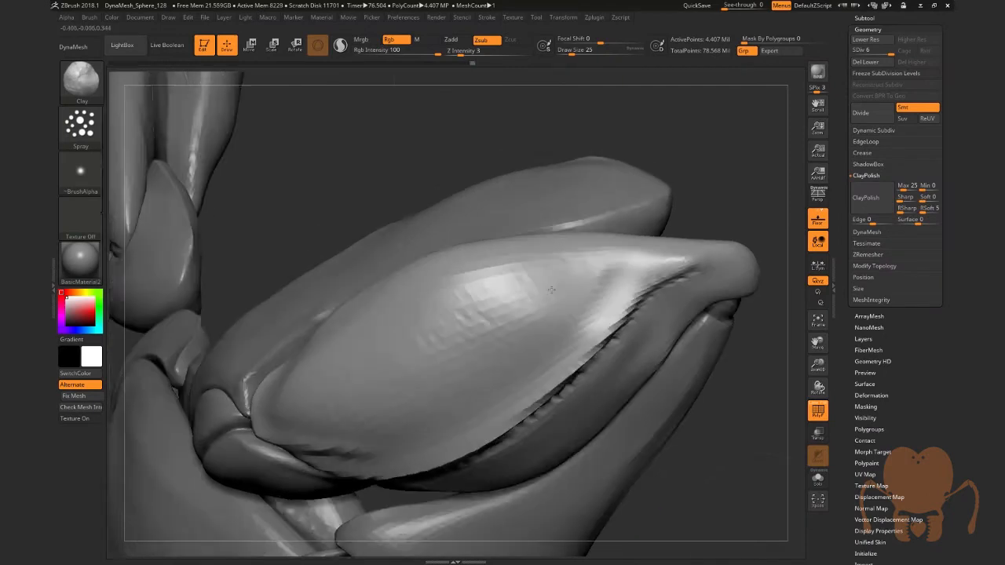
pyautogui.moveTo(550, 291); pyautogui.dragTo(522, 358)
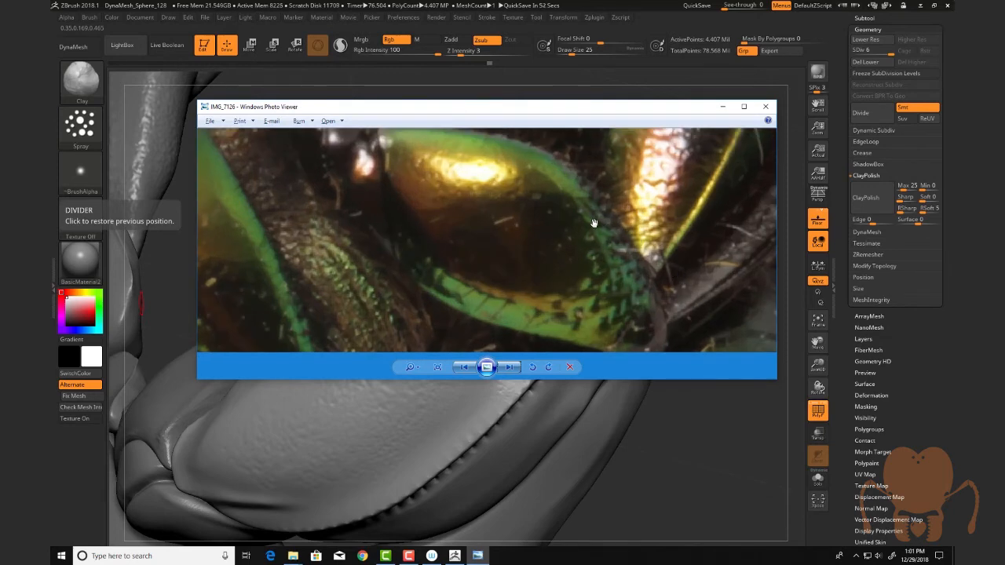
pyautogui.moveTo(620, 261)
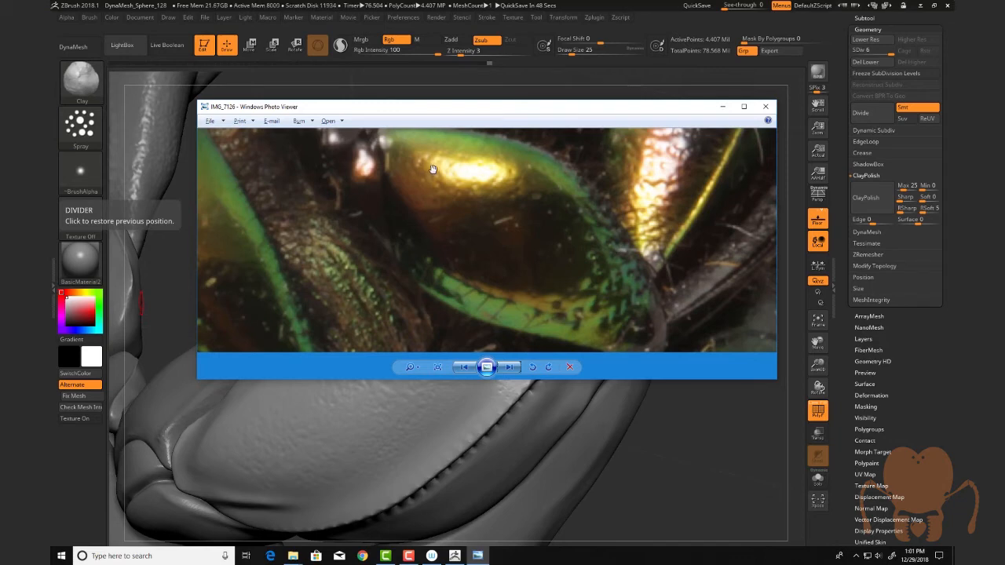
pyautogui.moveTo(463, 212)
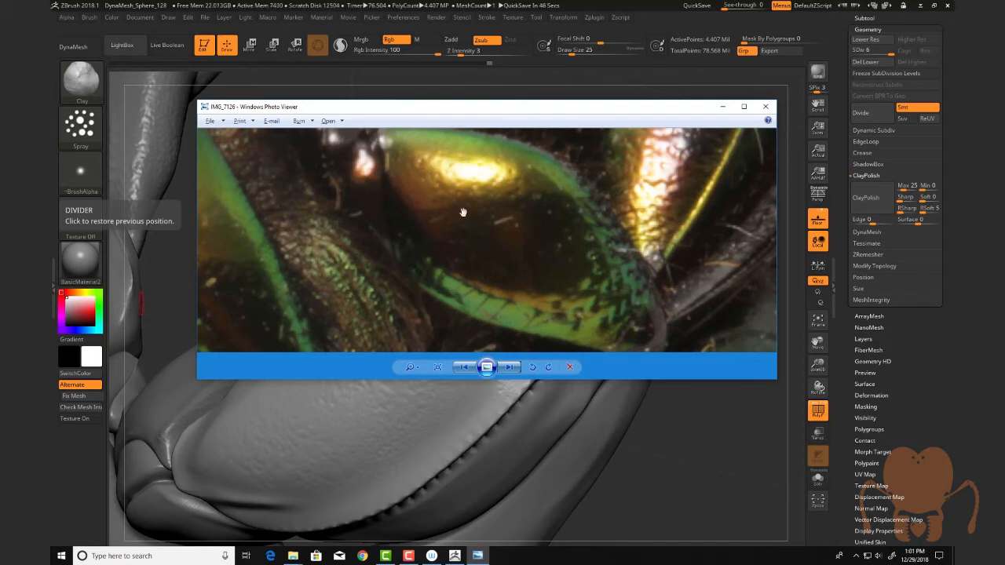
# Zoom the reference photo out to fit the whole green beetle in the viewer window.
pyautogui.click(509, 368)
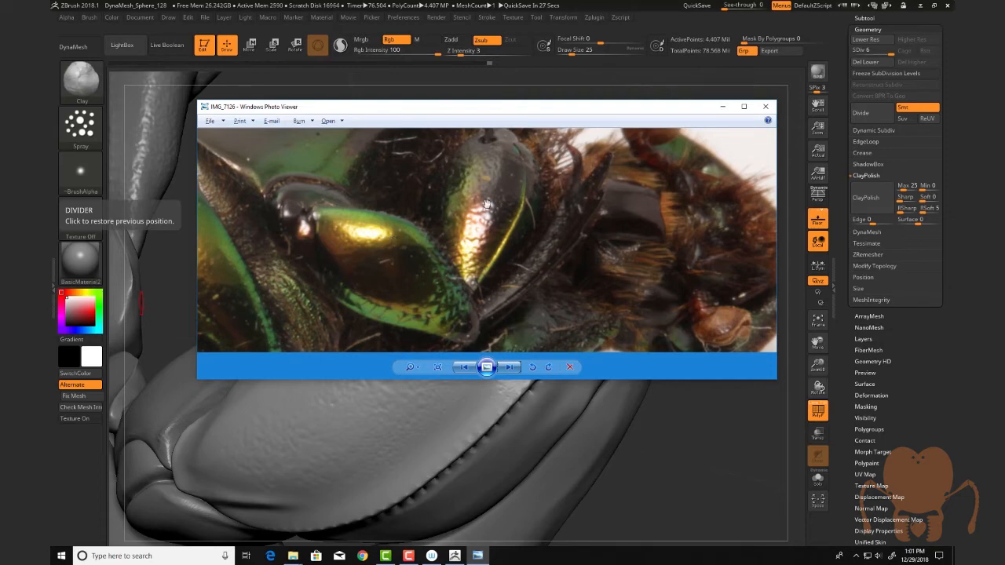
pyautogui.moveTo(500, 165)
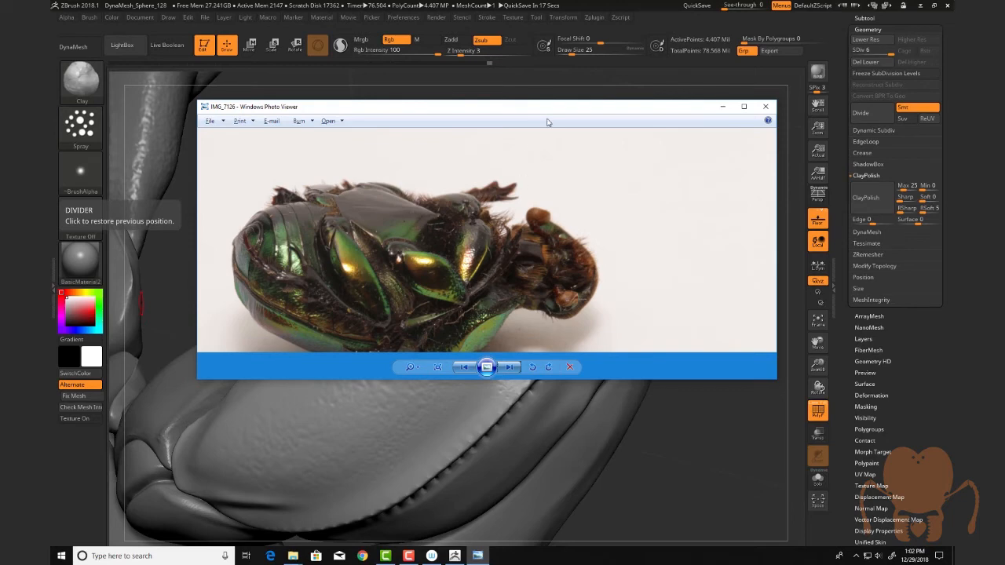
# Close the reference photo and carve a seam ridge along the isolated leg segment with Dam Standard.
pyautogui.click(767, 107)
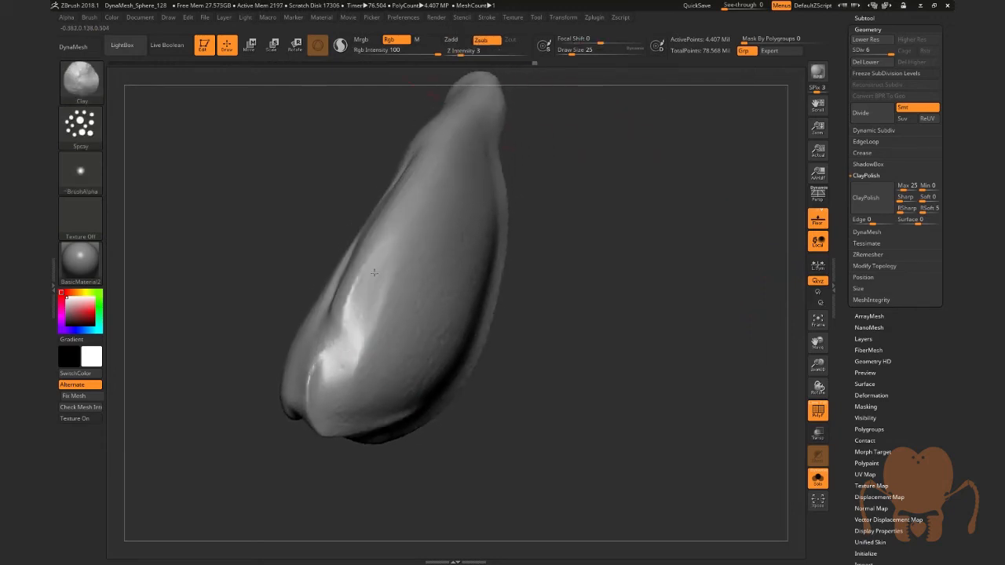
pyautogui.moveTo(374, 273); pyautogui.dragTo(353, 352)
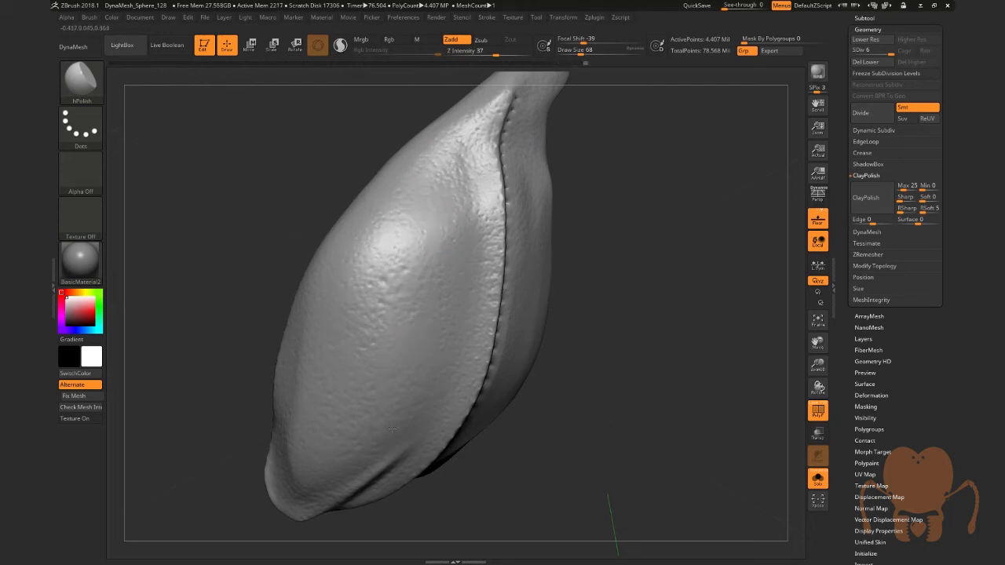
# Stipple pits and bumpy texture across the leg segment's shell with the spray Standard brush.
pyautogui.moveTo(393, 427); pyautogui.dragTo(314, 325)
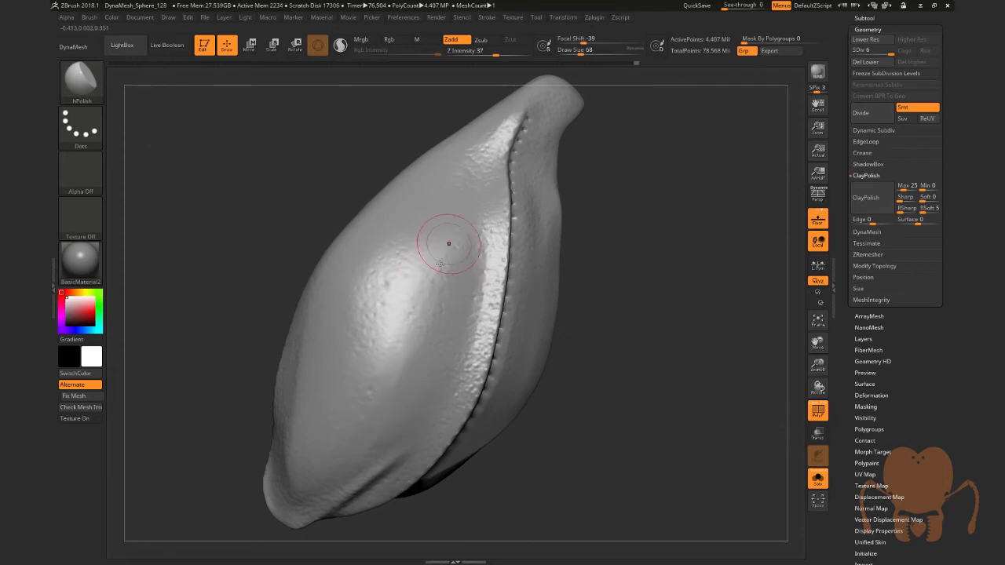
pyautogui.moveTo(449, 243); pyautogui.dragTo(474, 174)
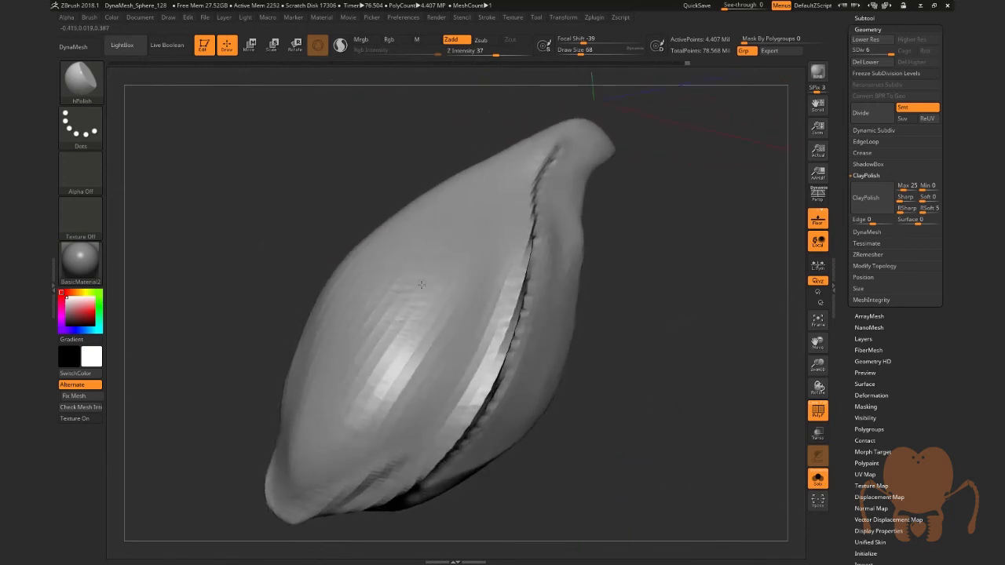
# Turn the segment over and extend the Dam Standard seam along its far side edge.
pyautogui.moveTo(423, 285); pyautogui.dragTo(406, 280)
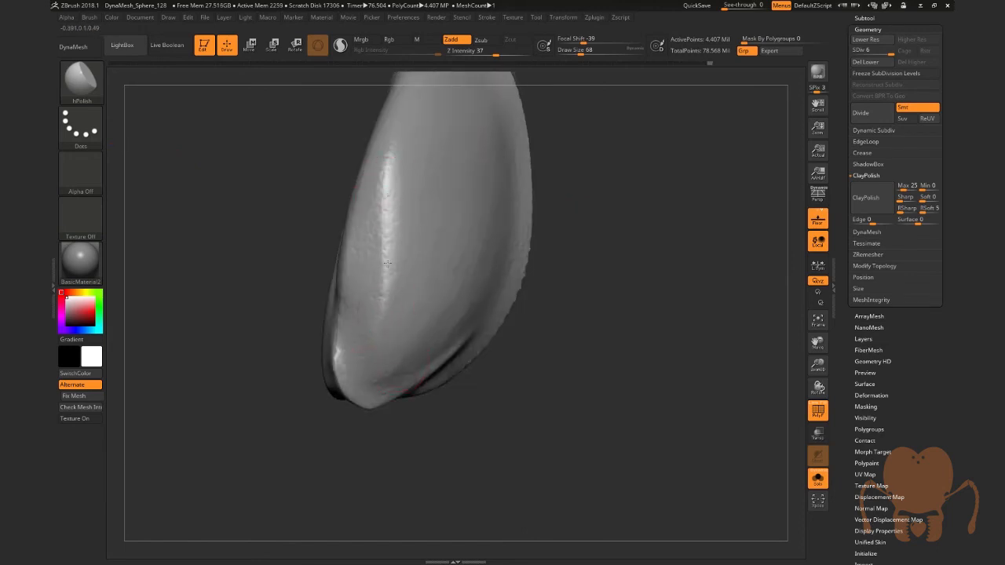
pyautogui.moveTo(393, 267); pyautogui.dragTo(408, 349)
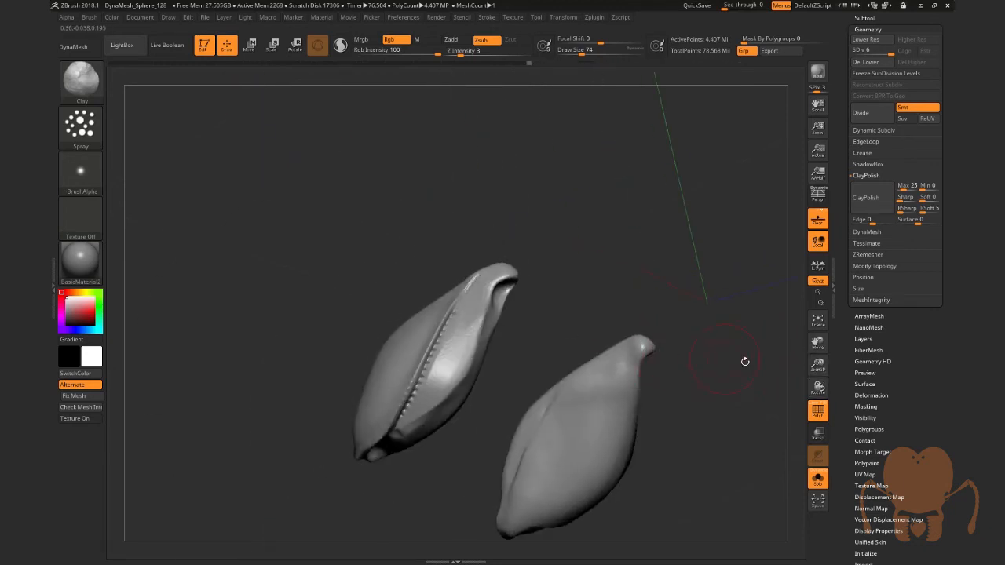
# Orbit around the leg pieces, then close the close-up reference photo to return to the full beetle.
pyautogui.moveTo(723, 361); pyautogui.dragTo(668, 384)
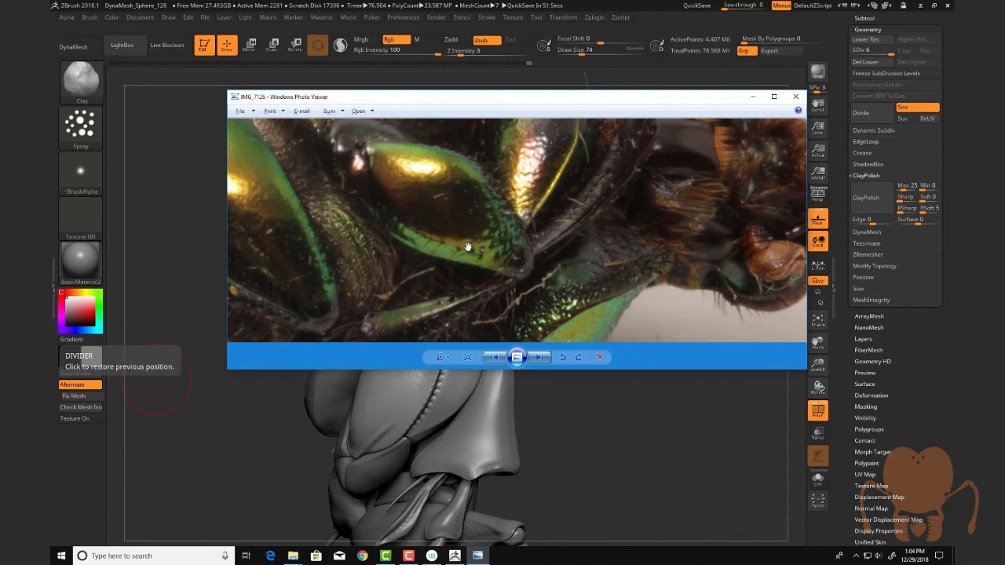
pyautogui.moveTo(498, 209)
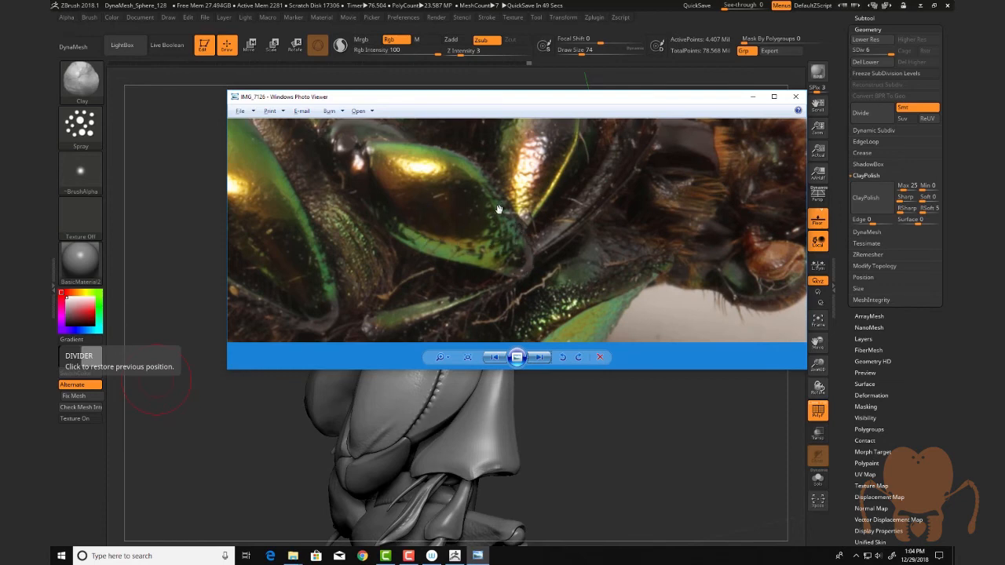
pyautogui.click(795, 95)
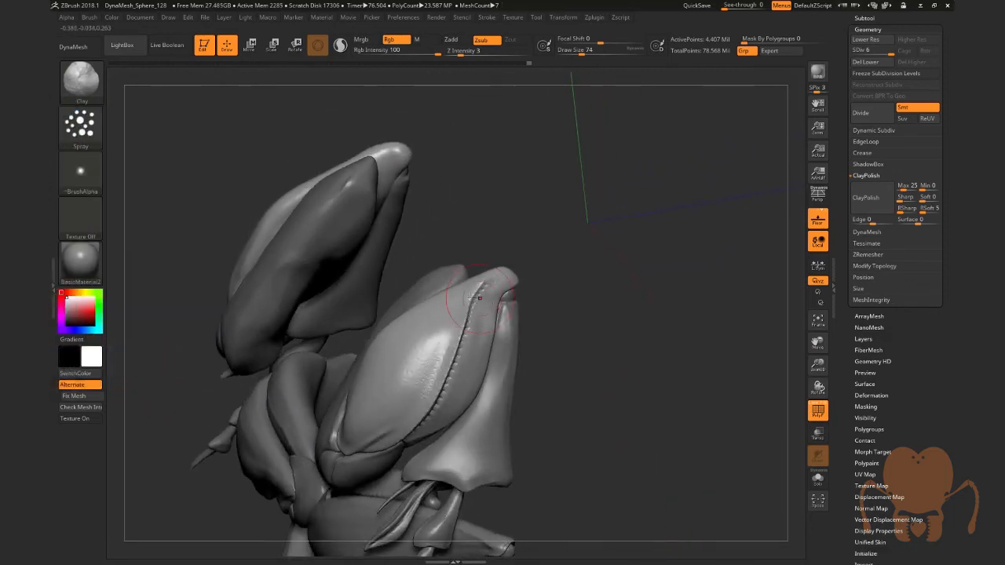
pyautogui.moveTo(610, 333)
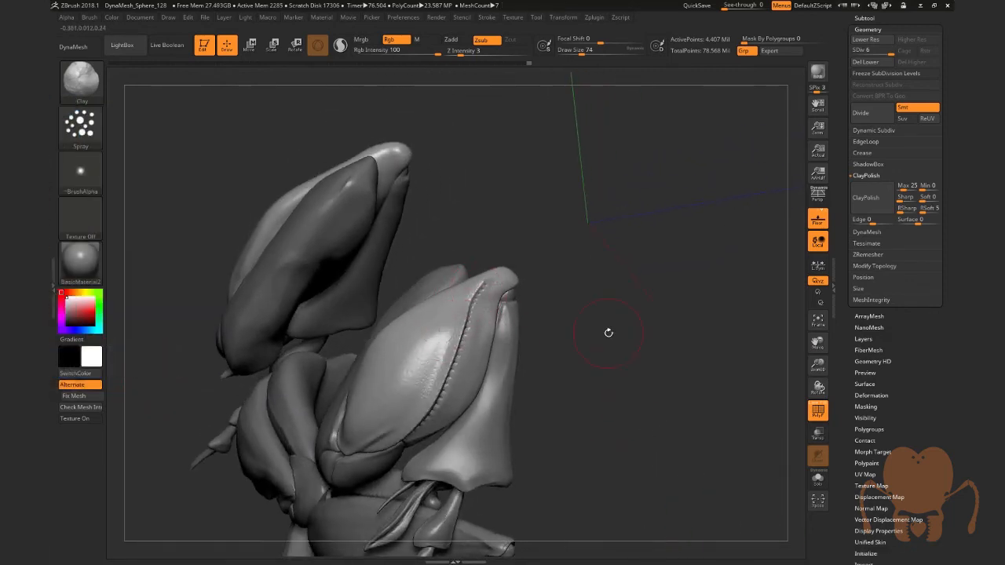
# DragDot a row of small round-alpha bumps along the lower leg segment's seam.
pyautogui.moveTo(609, 333); pyautogui.dragTo(779, 311)
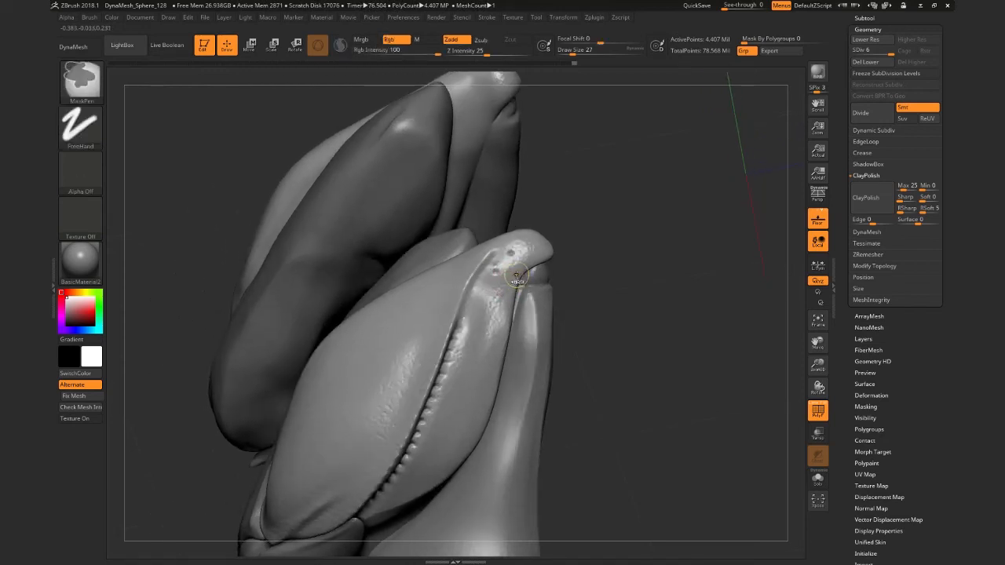
# Stamp a beaded row of large Dam Standard dots along the seam edge and a dot at the tip.
pyautogui.moveTo(516, 275); pyautogui.dragTo(512, 276)
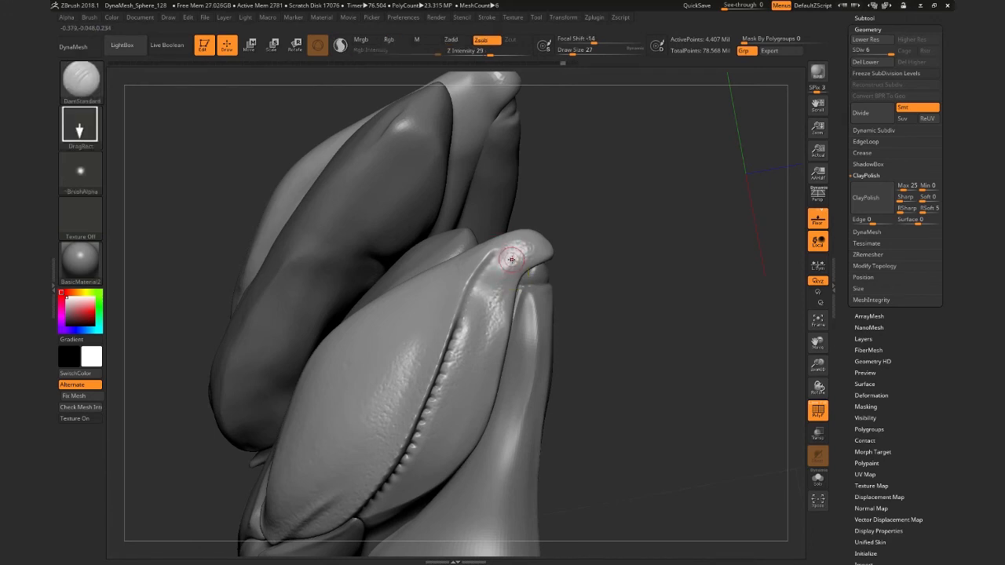
pyautogui.moveTo(512, 260); pyautogui.dragTo(509, 254)
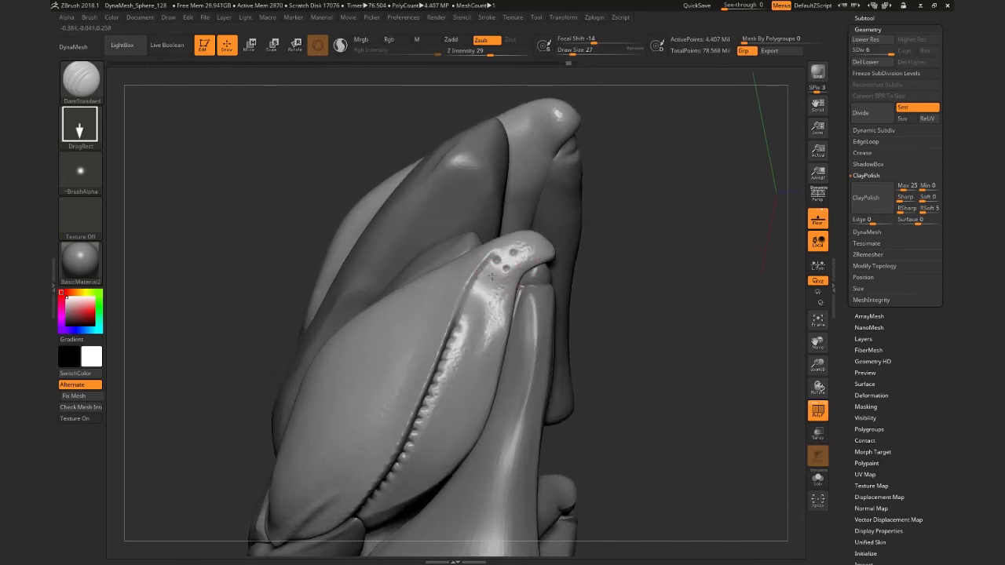
pyautogui.click(493, 294)
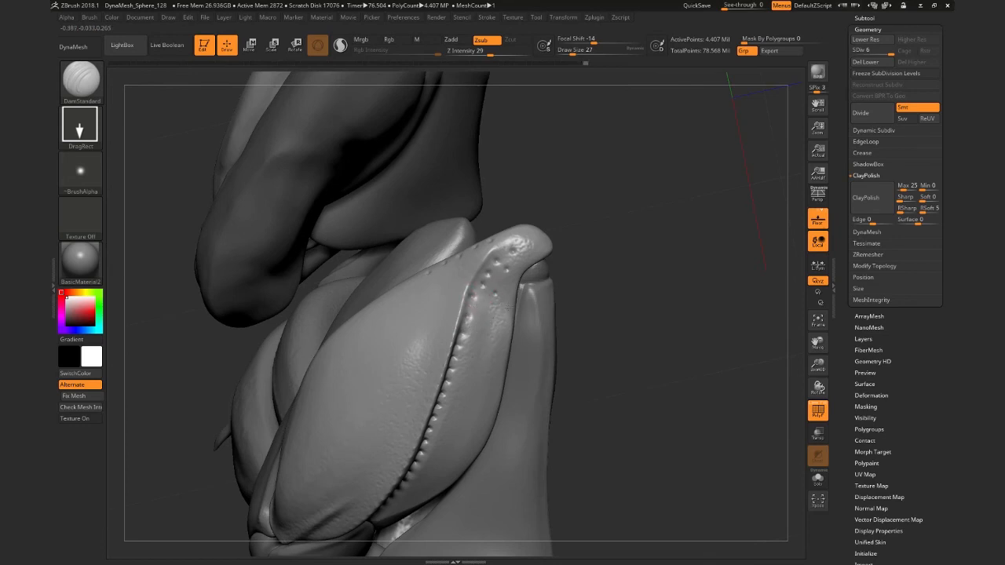
pyautogui.moveTo(486, 283); pyautogui.dragTo(503, 291)
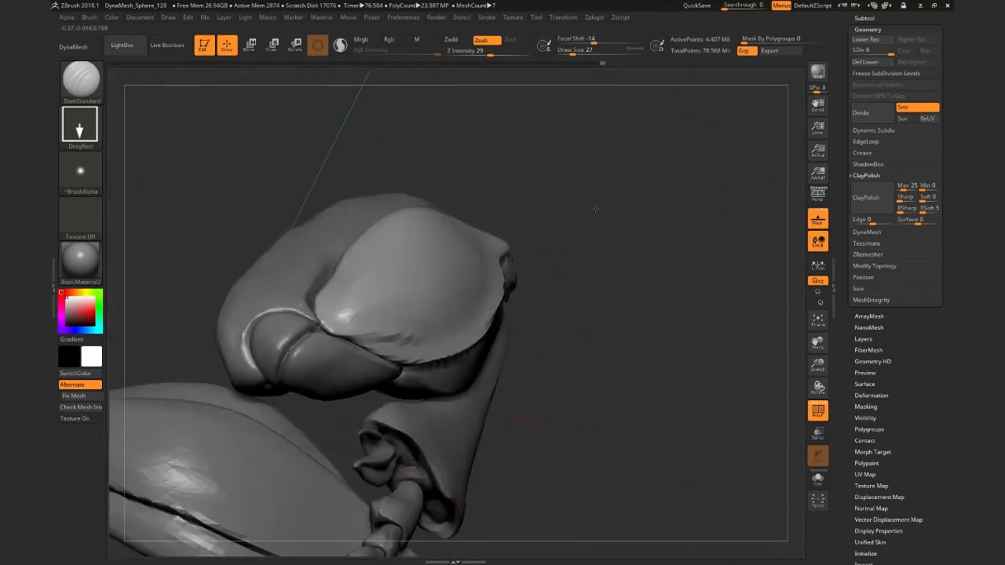
# Turn to the neighbouring leg segment, pit its tip and stamp a dot row along its seam.
pyautogui.moveTo(593, 207); pyautogui.dragTo(654, 186)
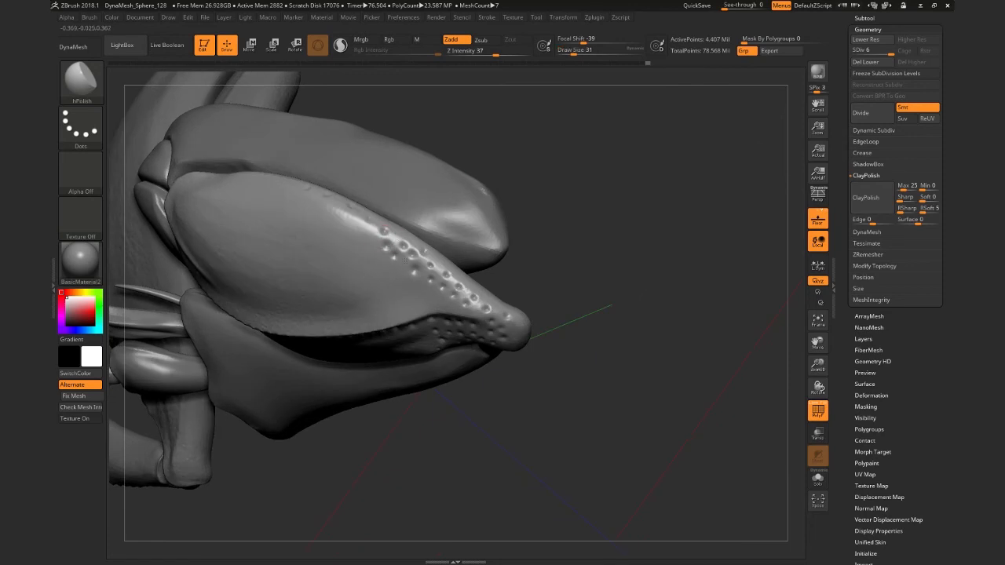
pyautogui.click(418, 277)
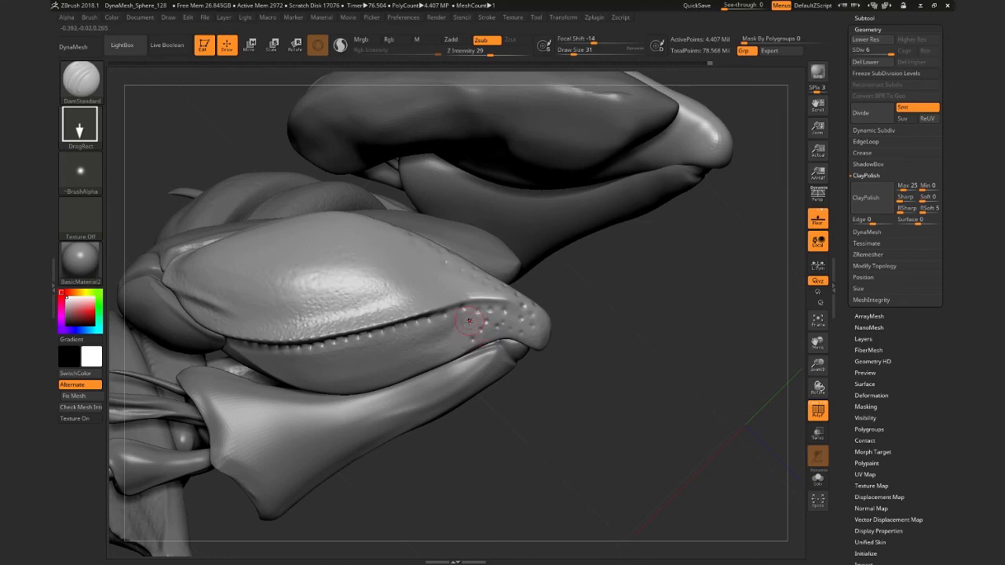
pyautogui.moveTo(468, 321); pyautogui.dragTo(593, 320)
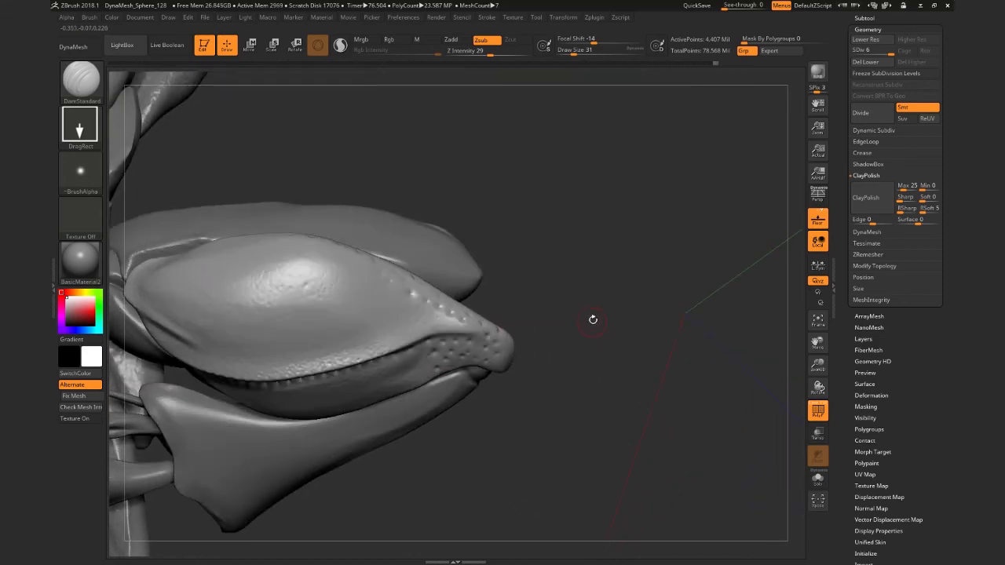
pyautogui.moveTo(594, 320); pyautogui.dragTo(552, 314)
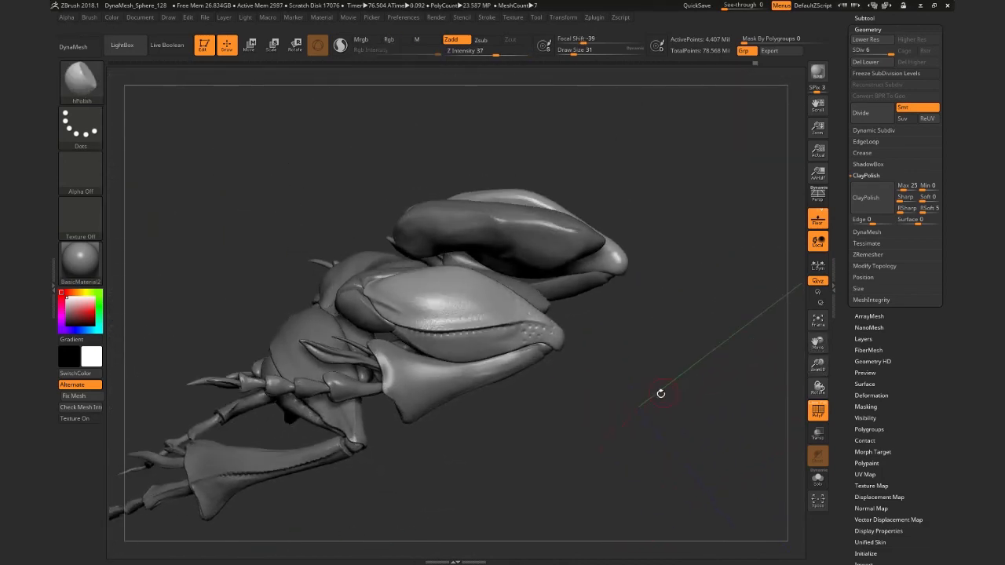
# Orbit the finished leg assembly, then turn the full beetle to show its underside with legs in place.
pyautogui.moveTo(661, 393); pyautogui.dragTo(515, 402)
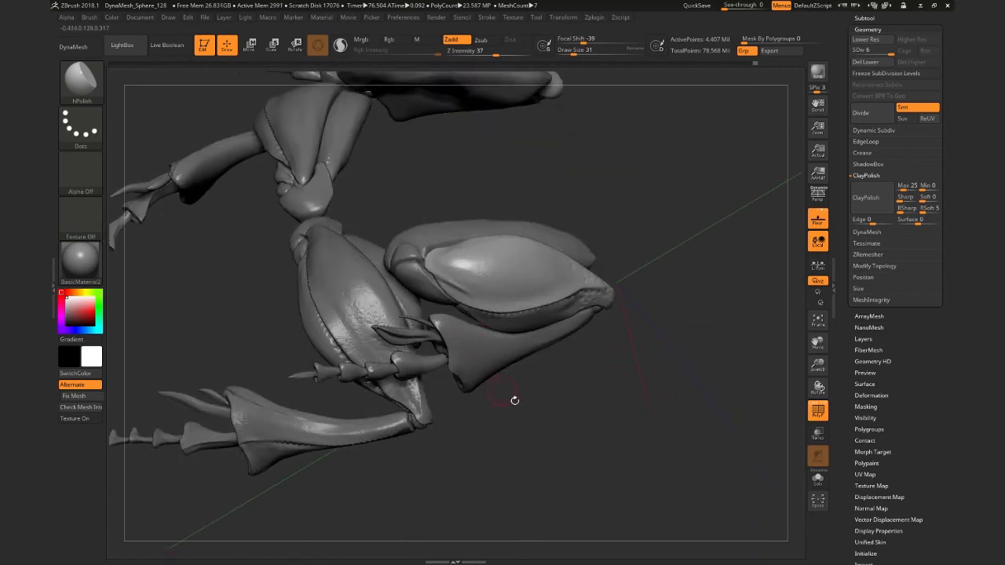
pyautogui.moveTo(515, 400); pyautogui.dragTo(635, 336)
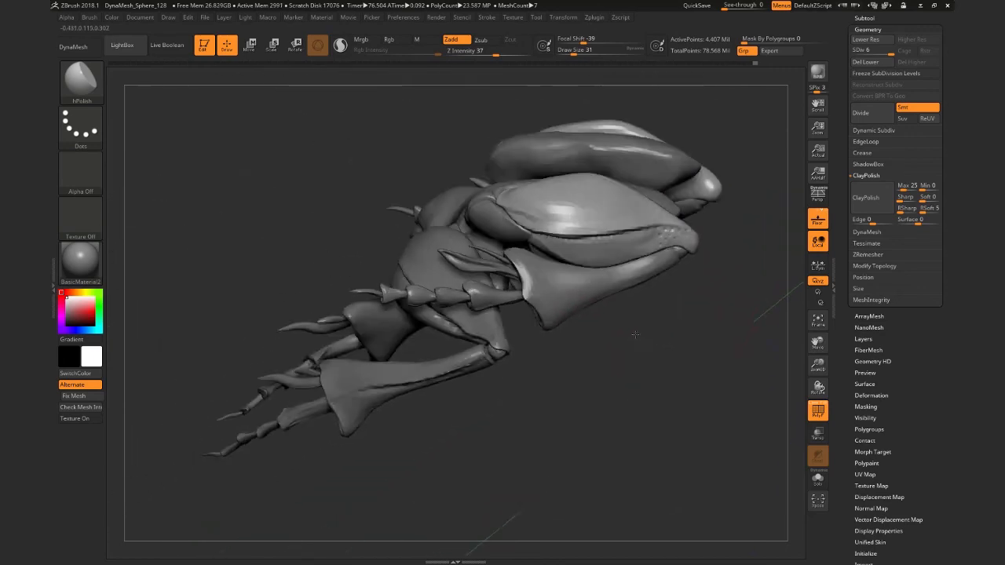
pyautogui.moveTo(634, 337); pyautogui.dragTo(625, 338)
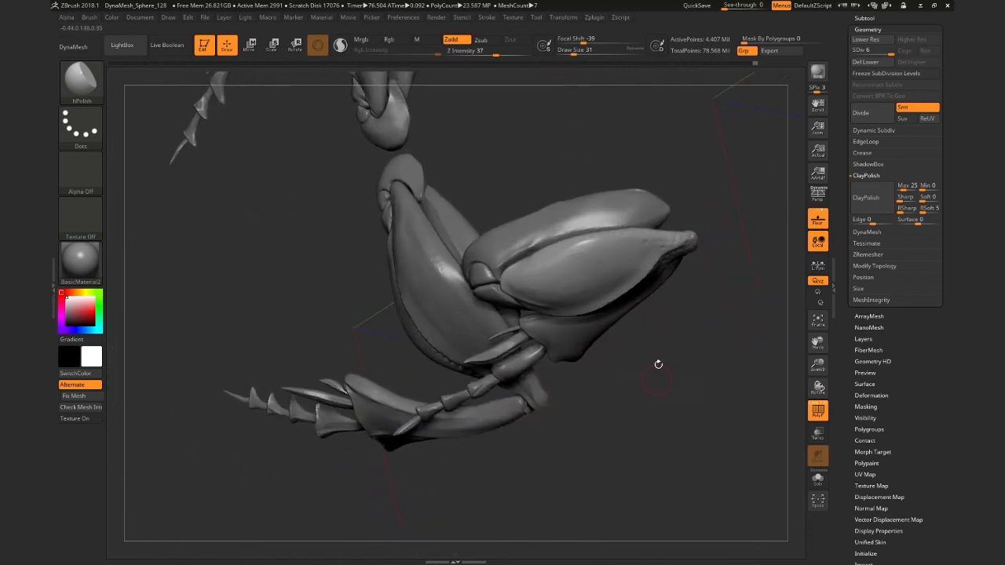
pyautogui.moveTo(658, 364); pyautogui.dragTo(636, 402)
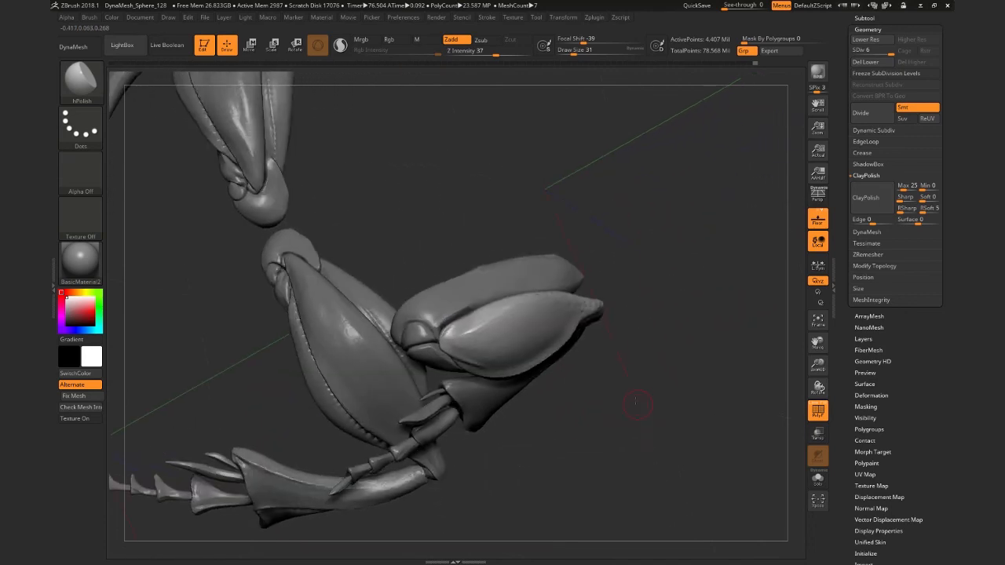
pyautogui.moveTo(636, 406); pyautogui.dragTo(632, 375)
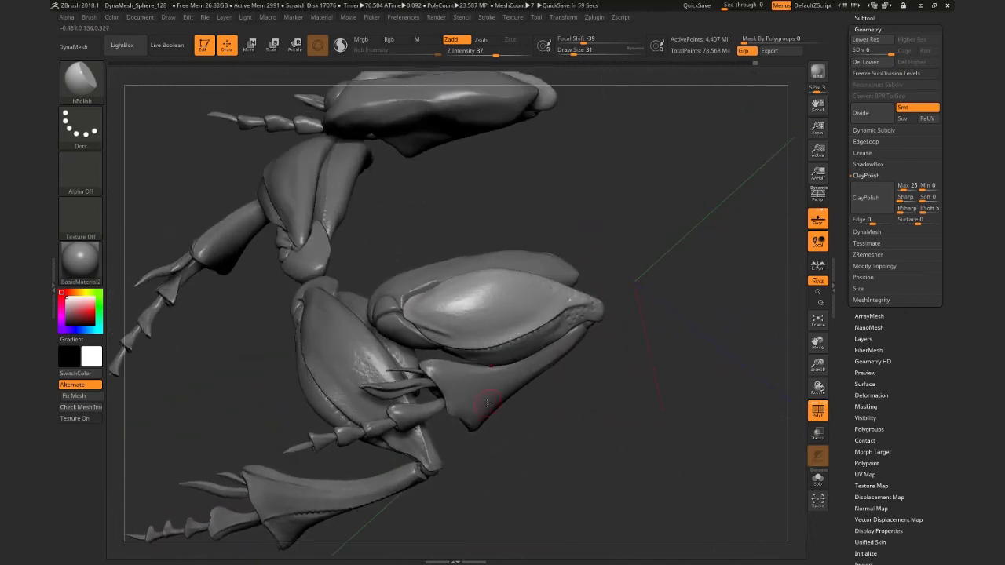
pyautogui.moveTo(486, 402); pyautogui.dragTo(573, 396)
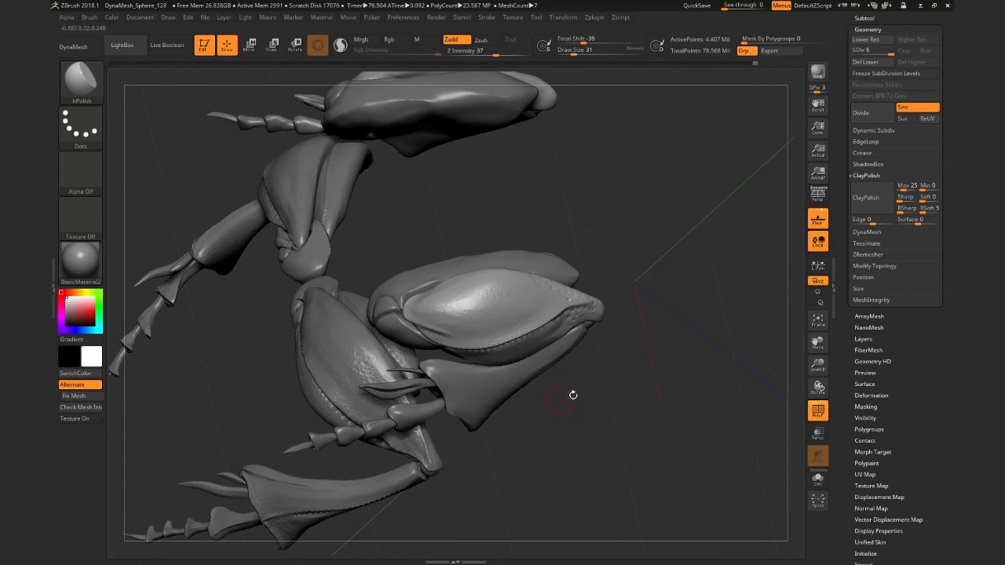
pyautogui.moveTo(102, 302)
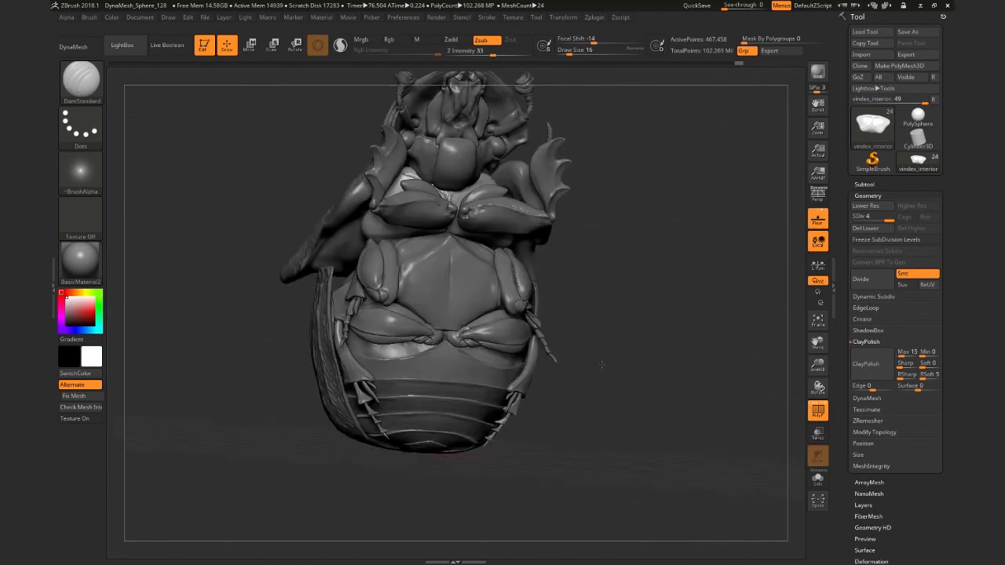
pyautogui.moveTo(600, 364); pyautogui.dragTo(635, 379)
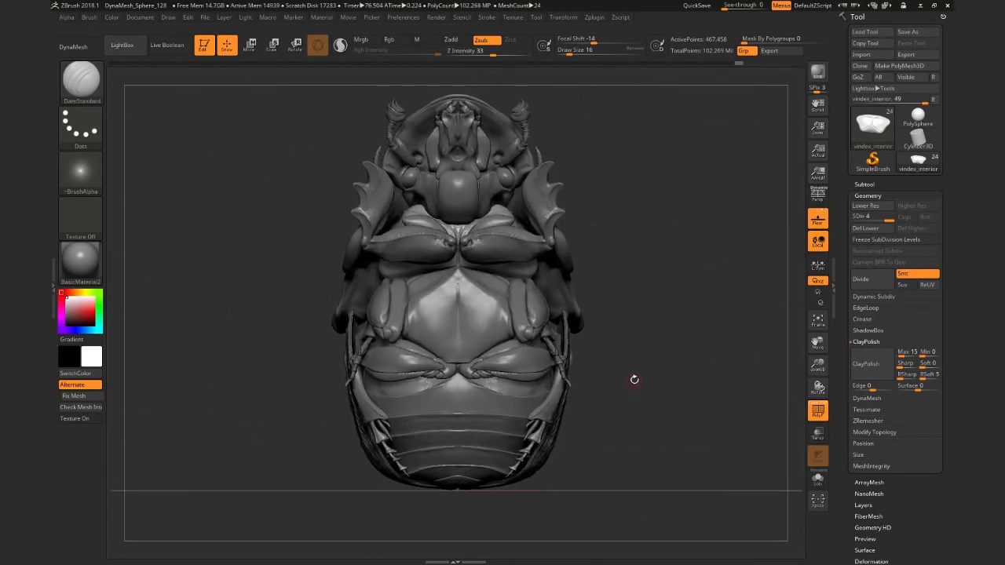